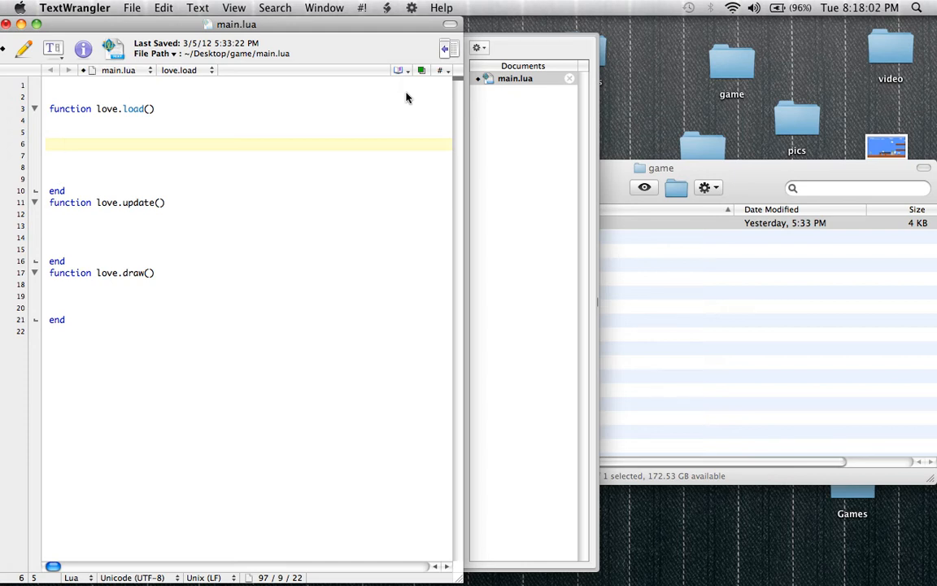
- Save main.lua with the cursor resting on the empty line inside love.load
{"action": "left_click", "coordinate": [70, 143]}
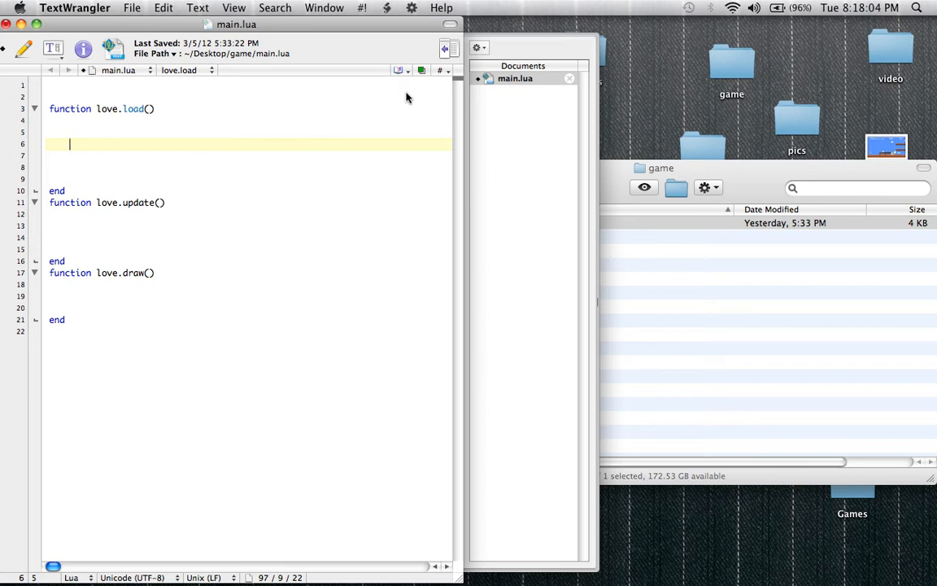
{"action": "key", "text": "cmd+s"}
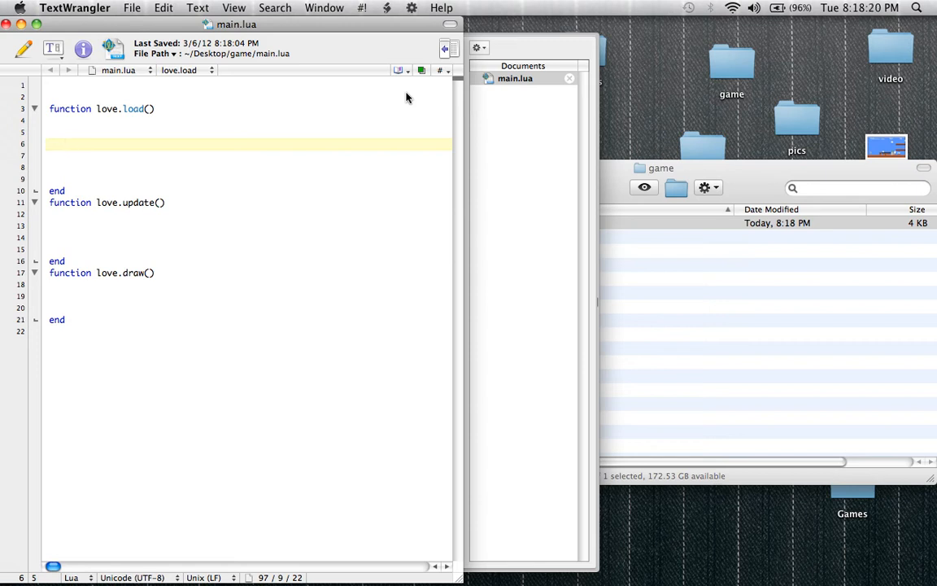
{"action": "left_click", "coordinate": [70, 144]}
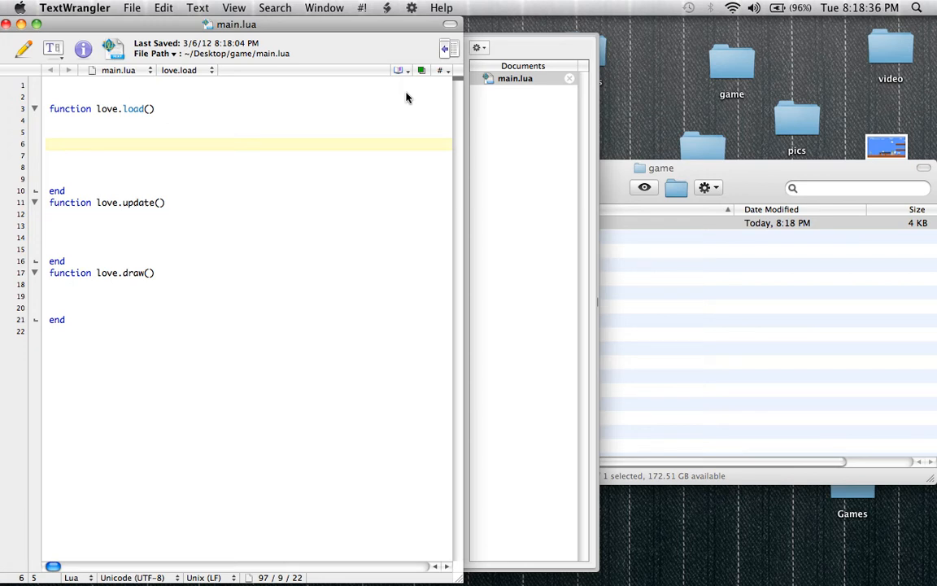
{"action": "left_click", "coordinate": [70, 143]}
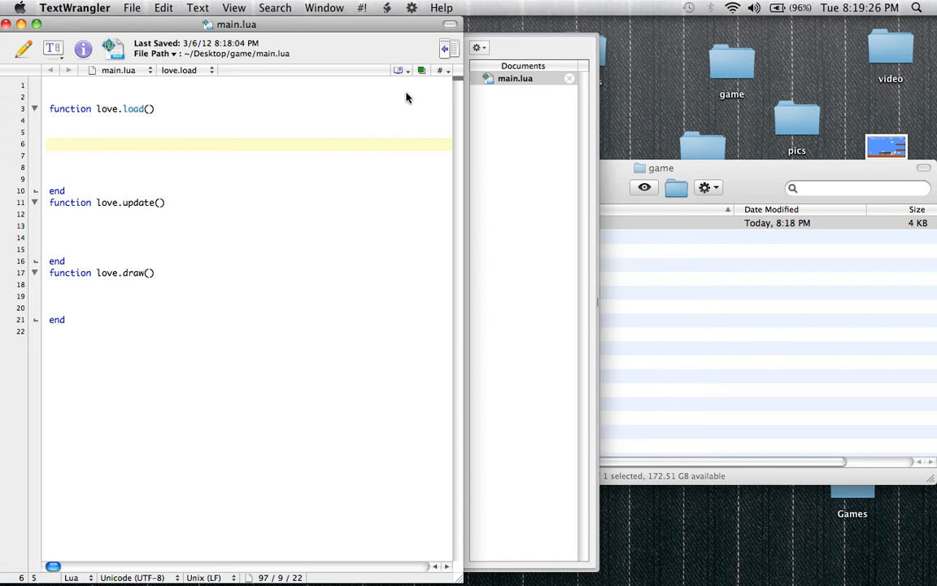
{"action": "left_click", "coordinate": [68, 143]}
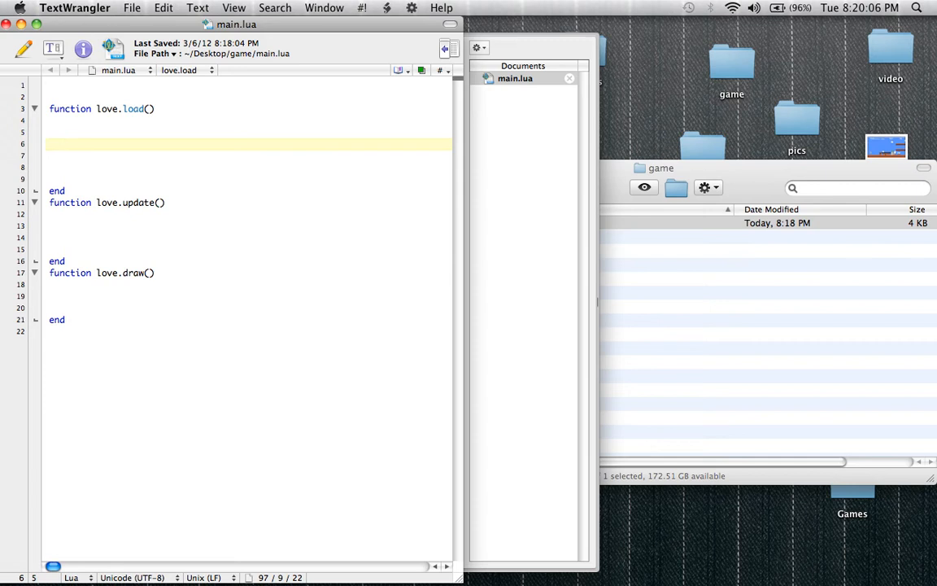
{"action": "left_click", "coordinate": [69, 143]}
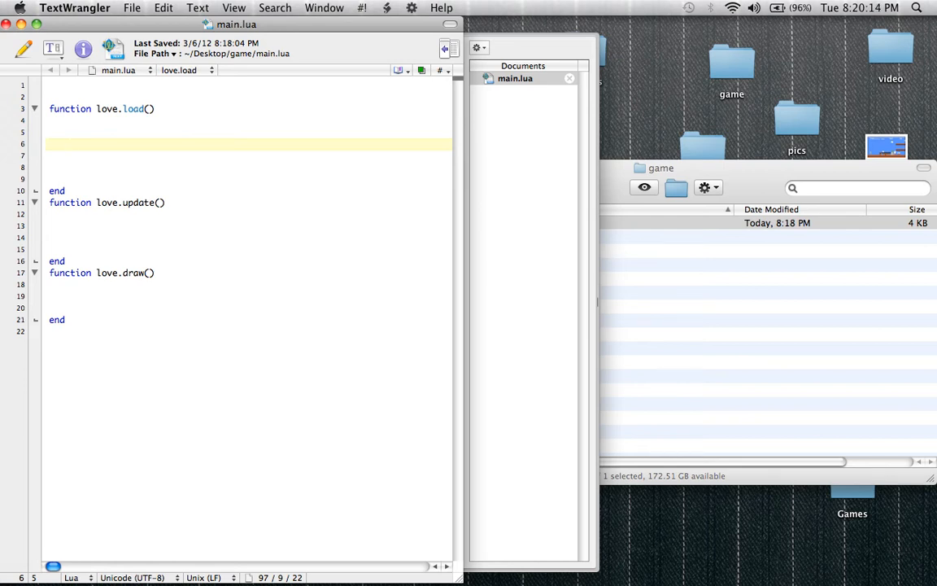
{"action": "left_click", "coordinate": [68, 143]}
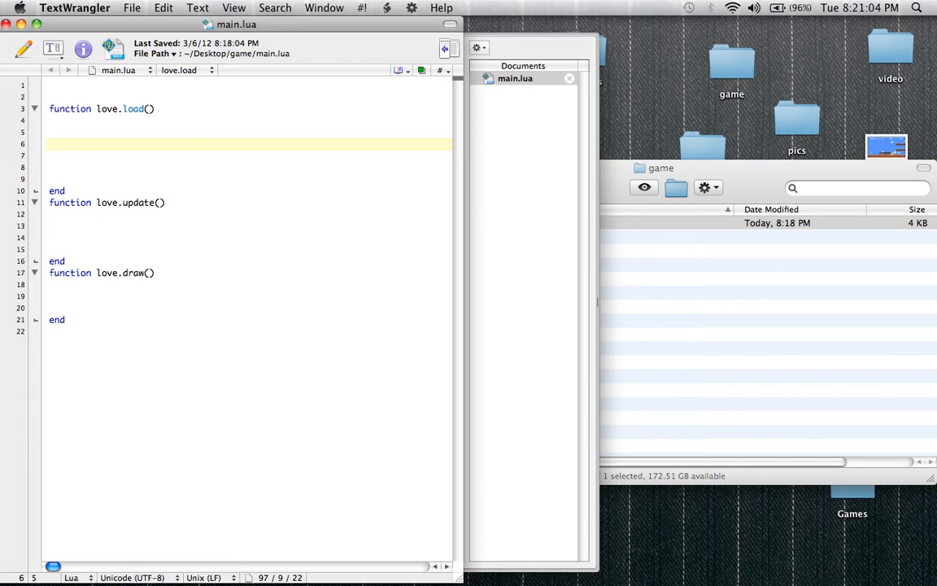
{"action": "left_click", "coordinate": [69, 143]}
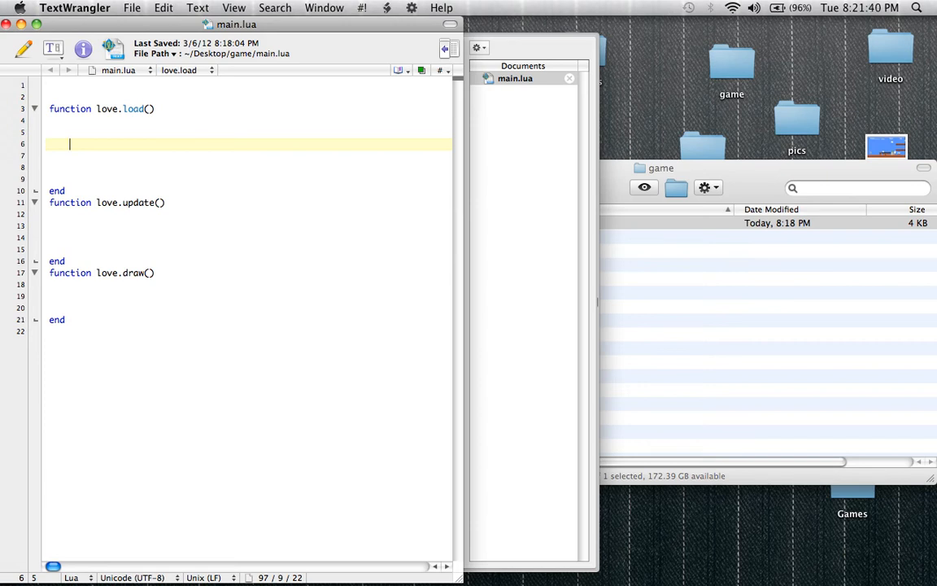
- Add medium = love.graphics.newFont(45) inside love.load and save main.lua
{"action": "type", "text": "medium"}
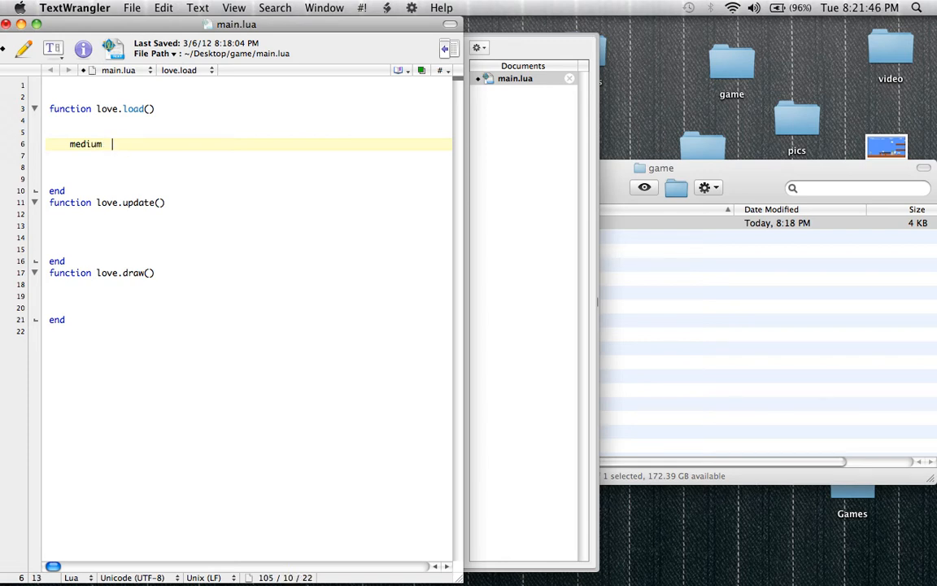
{"action": "type", "text": "= love.gra"}
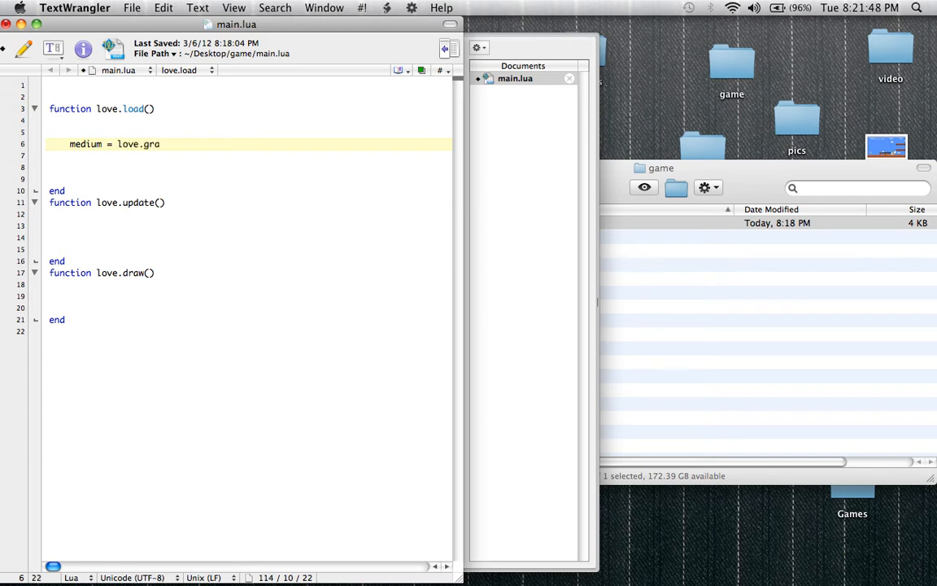
{"action": "type", "text": "phics"}
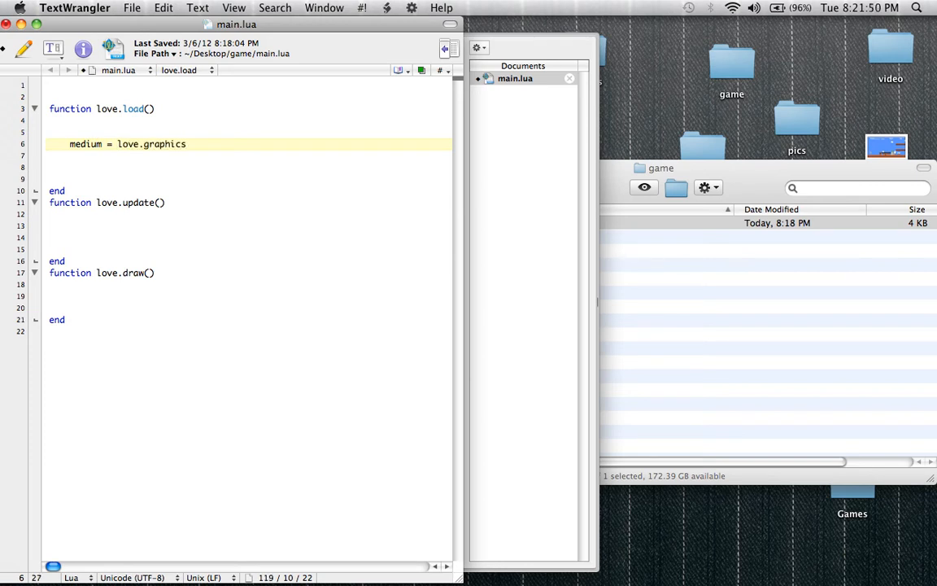
{"action": "type", "text": ".newFont"}
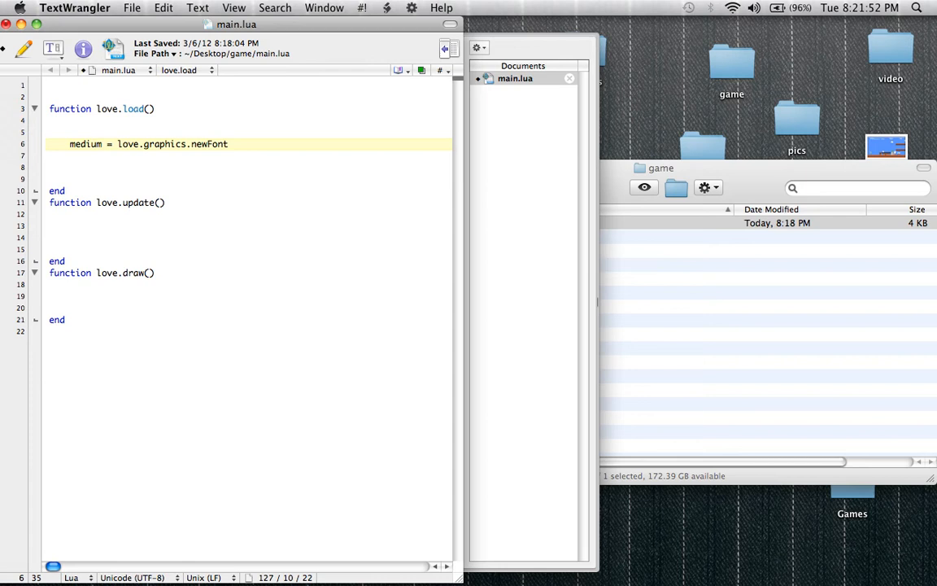
{"action": "type", "text": "("}
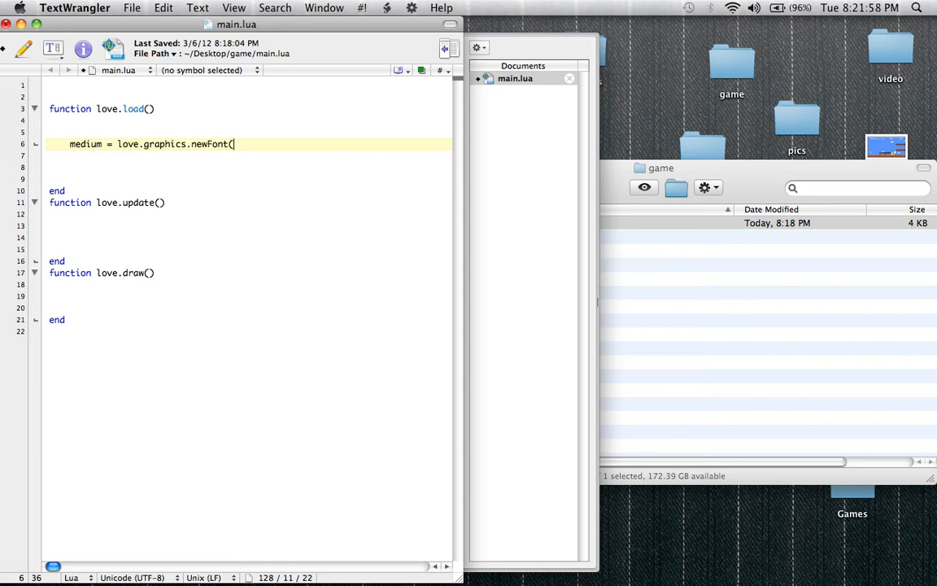
{"action": "type", "text": "45"}
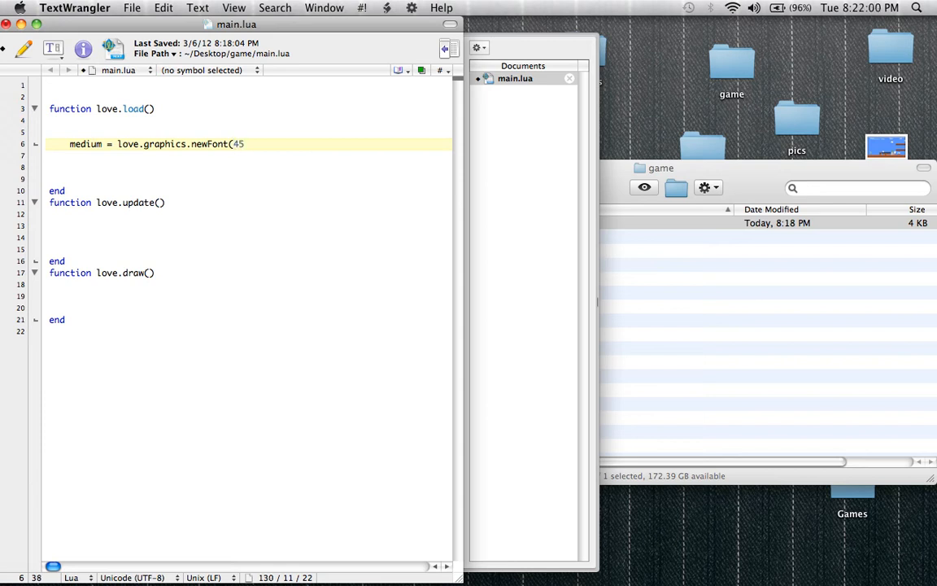
{"action": "type", "text": ")"}
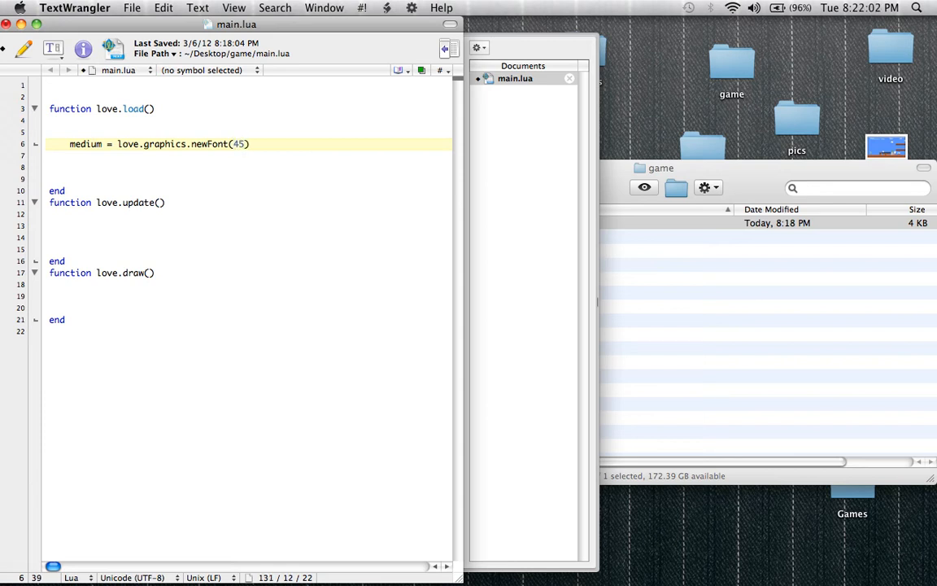
{"action": "left_click", "coordinate": [68, 143]}
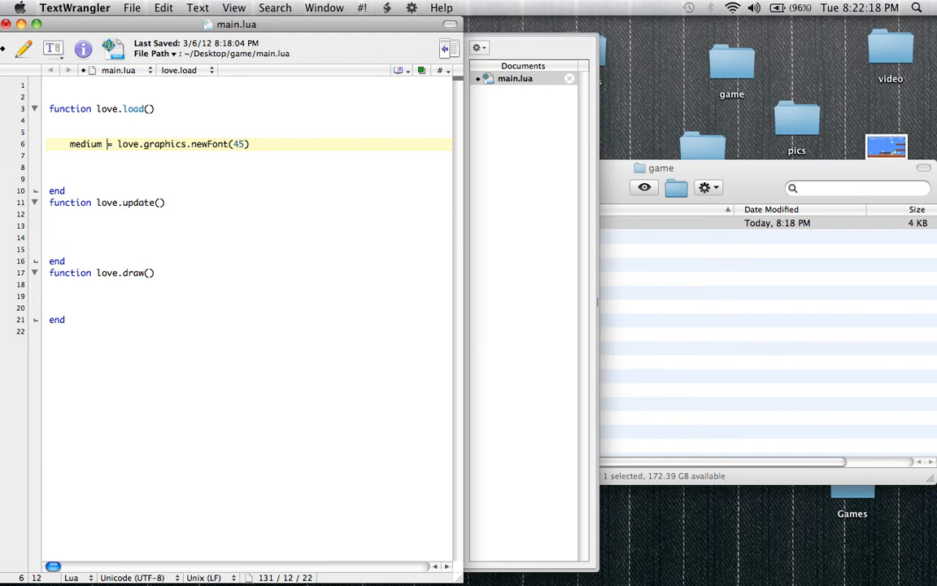
{"action": "type", "text": "="}
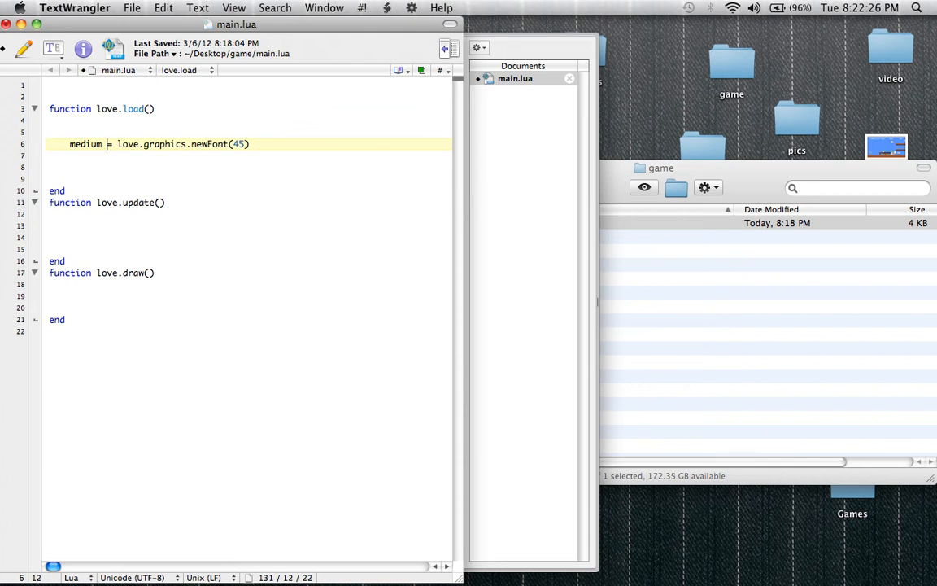
{"action": "key", "text": "cmd+s"}
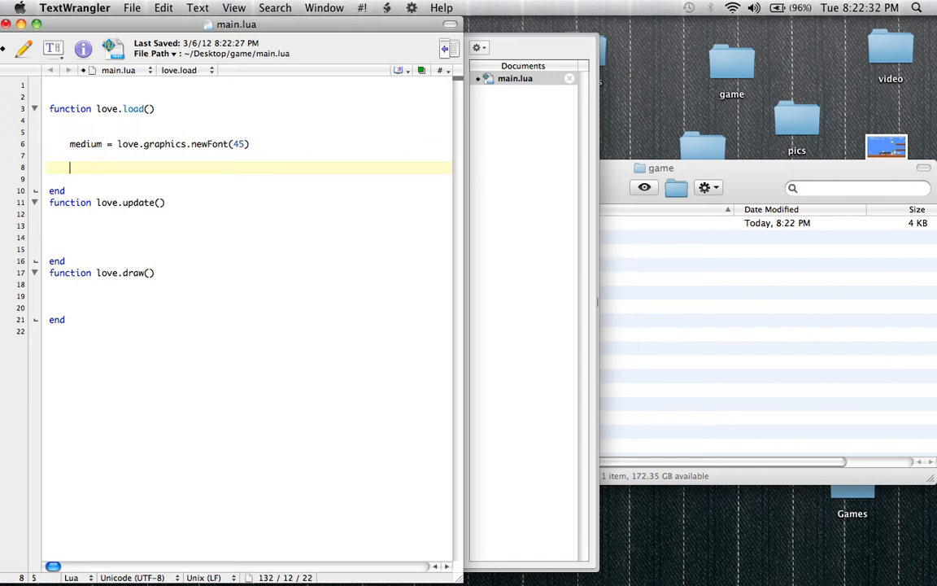
{"action": "type", "text": "x"}
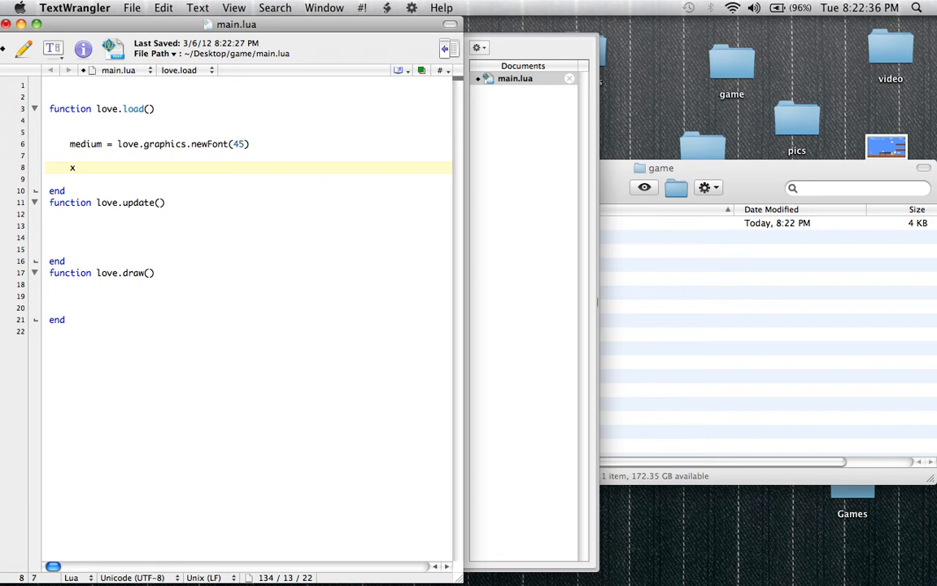
{"action": "type", "text": "= 12"}
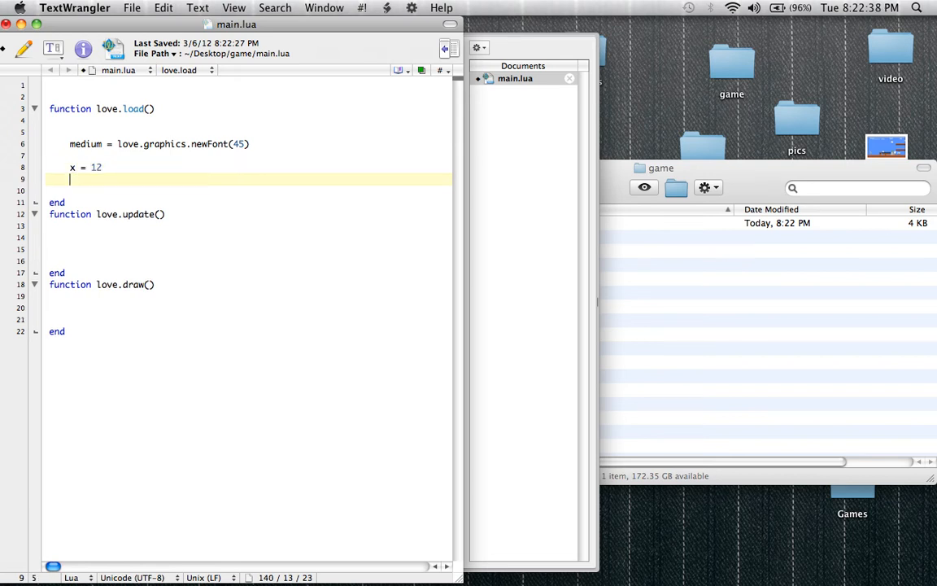
{"action": "type", "text": "y = 2"}
{"action": "type", "text": "x + y ="}
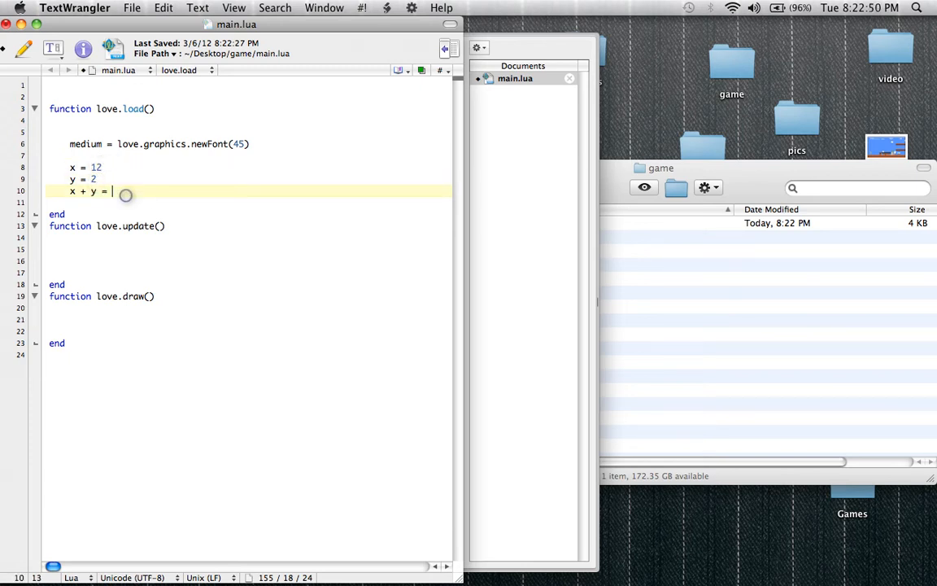
{"action": "key", "text": "Return"}
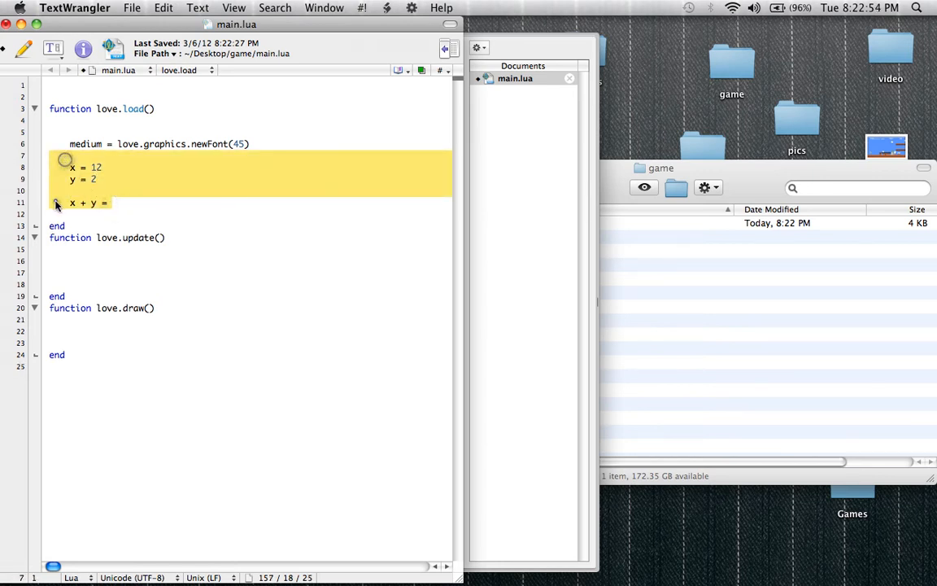
{"action": "left_click", "coordinate": [110, 201]}
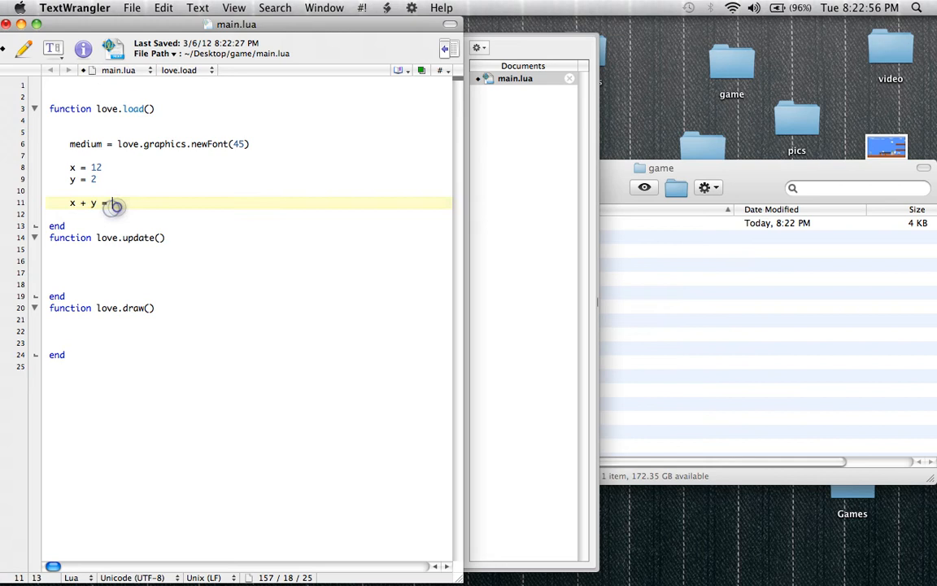
{"action": "type", "text": "14"}
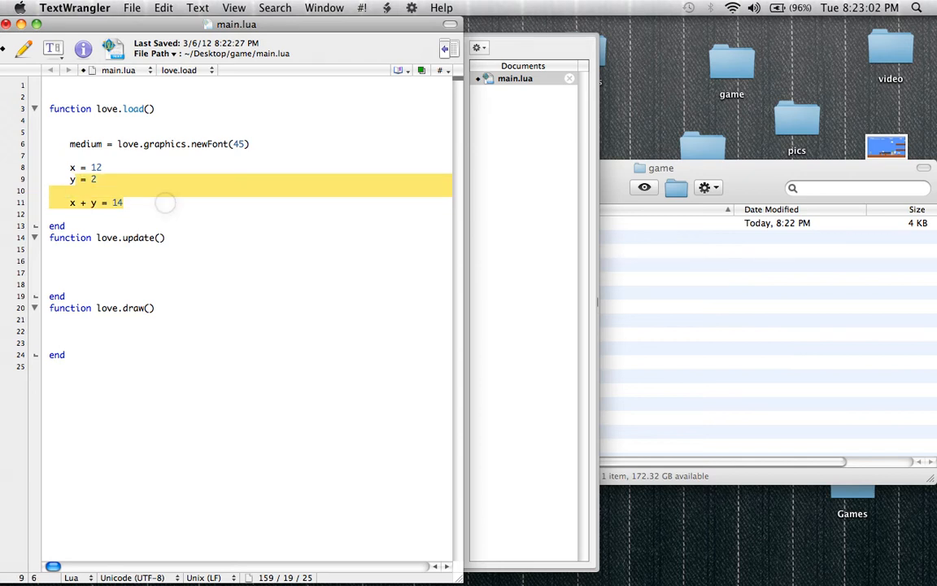
{"action": "key", "text": "Delete"}
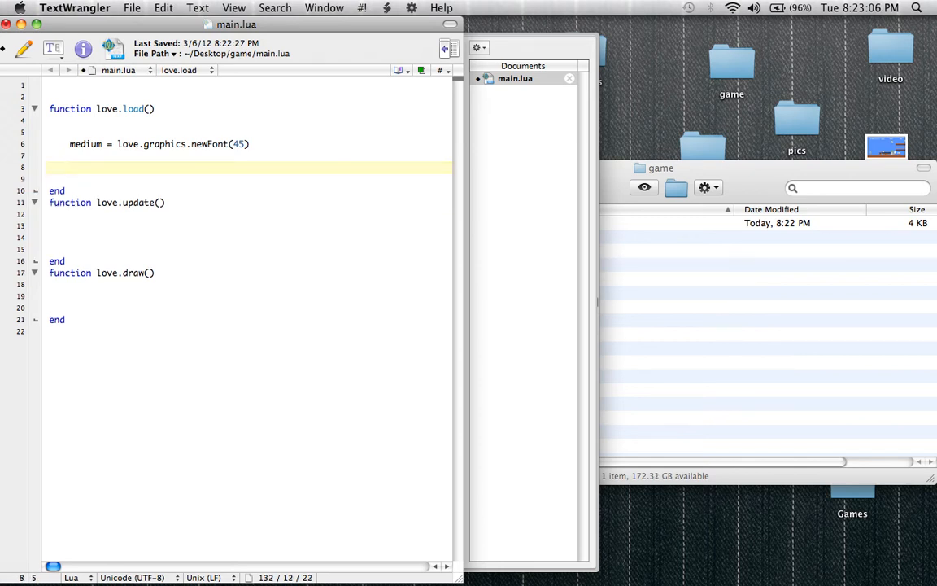
- Try a test line x = 12 on the empty line in love.load
{"action": "left_click", "coordinate": [70, 167]}
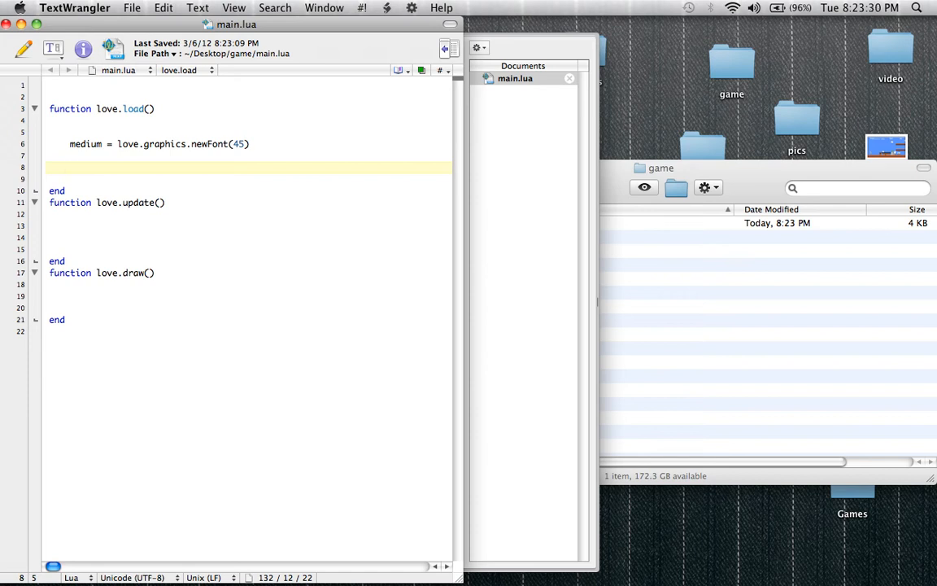
{"action": "left_click", "coordinate": [70, 168]}
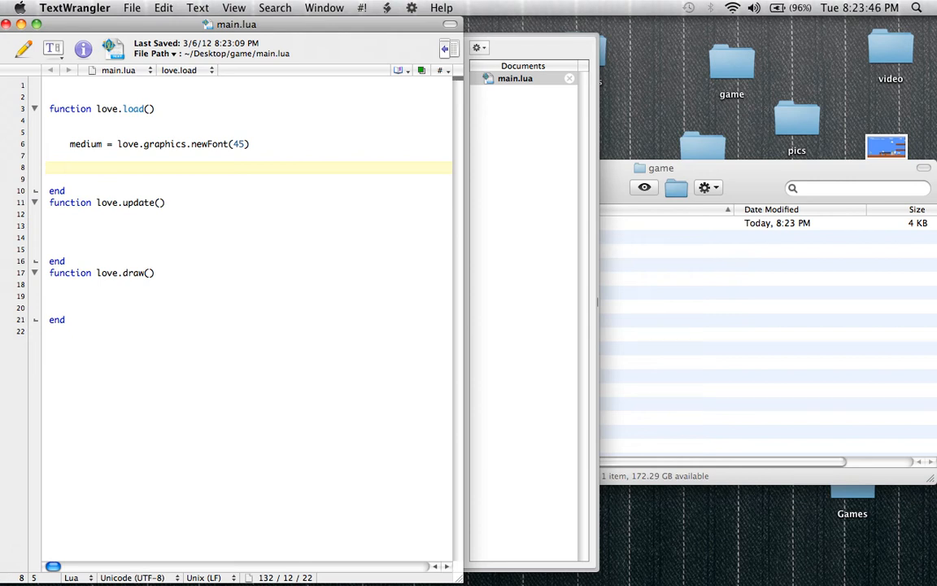
{"action": "left_click", "coordinate": [70, 167]}
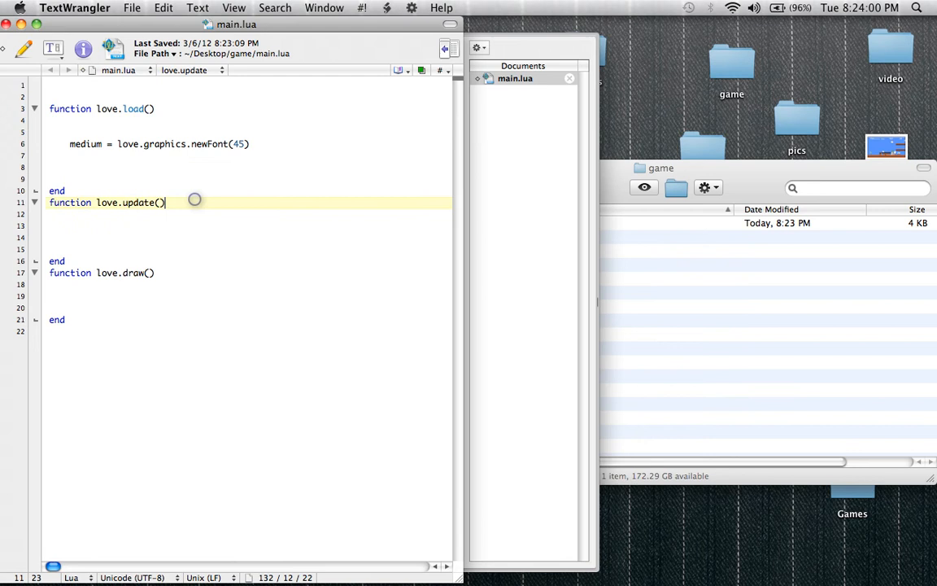
{"action": "left_click", "coordinate": [98, 144]}
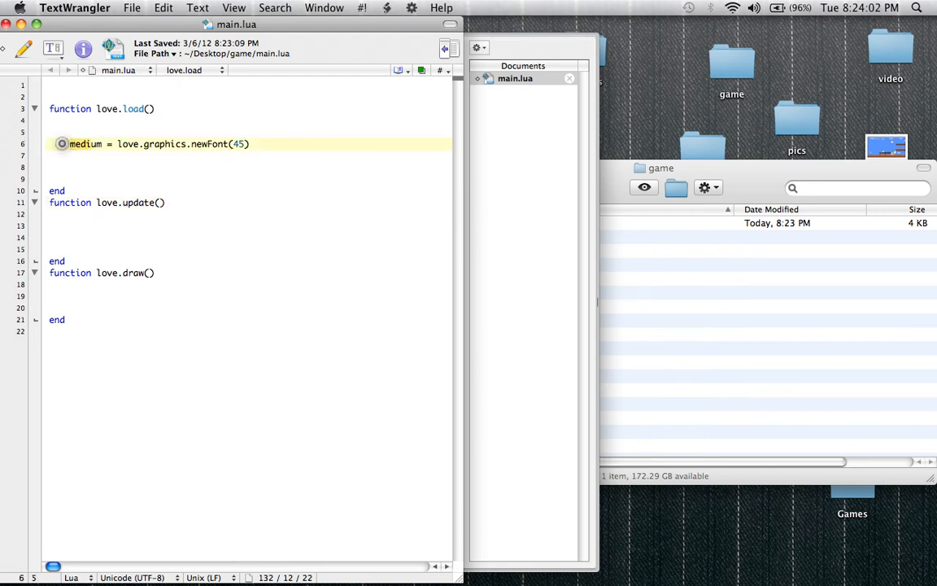
{"action": "left_click", "coordinate": [123, 143]}
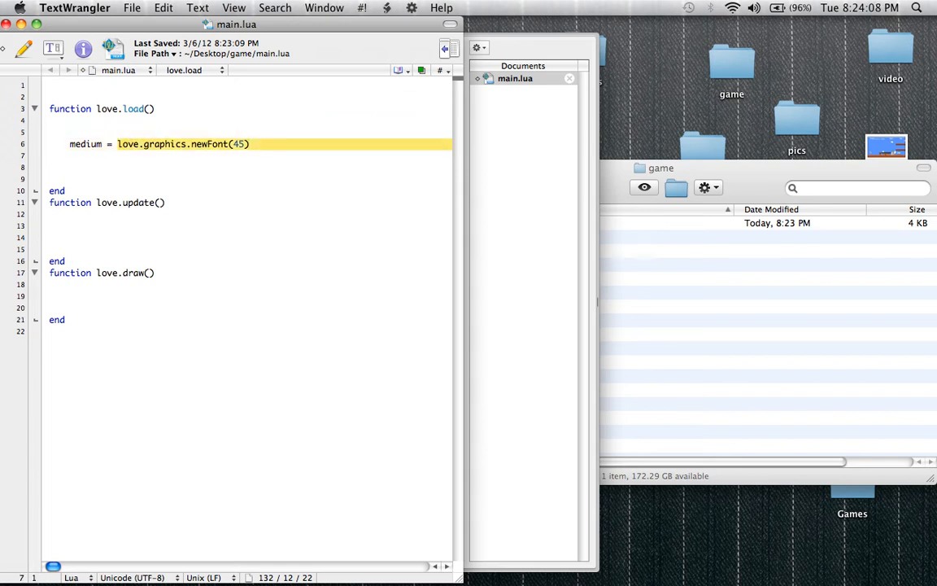
{"action": "left_click", "coordinate": [238, 144]}
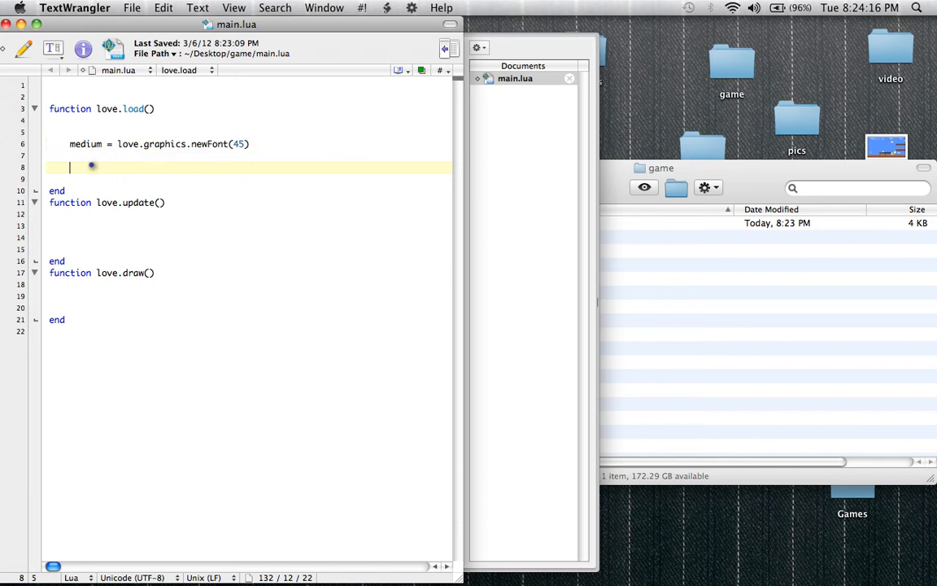
{"action": "type", "text": "x =12"}
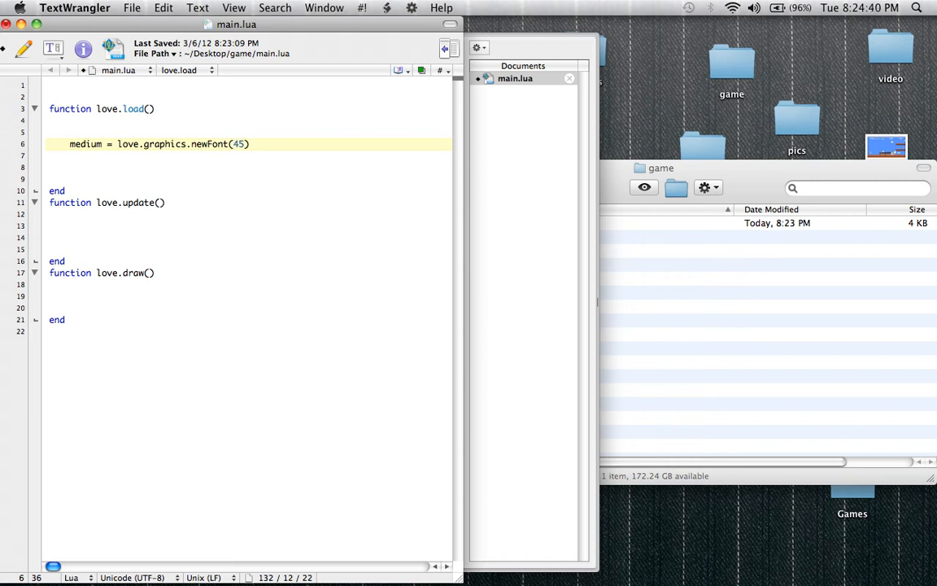
- Leave the test line and move the cursor into the empty love.draw body
{"action": "left_click", "coordinate": [234, 143]}
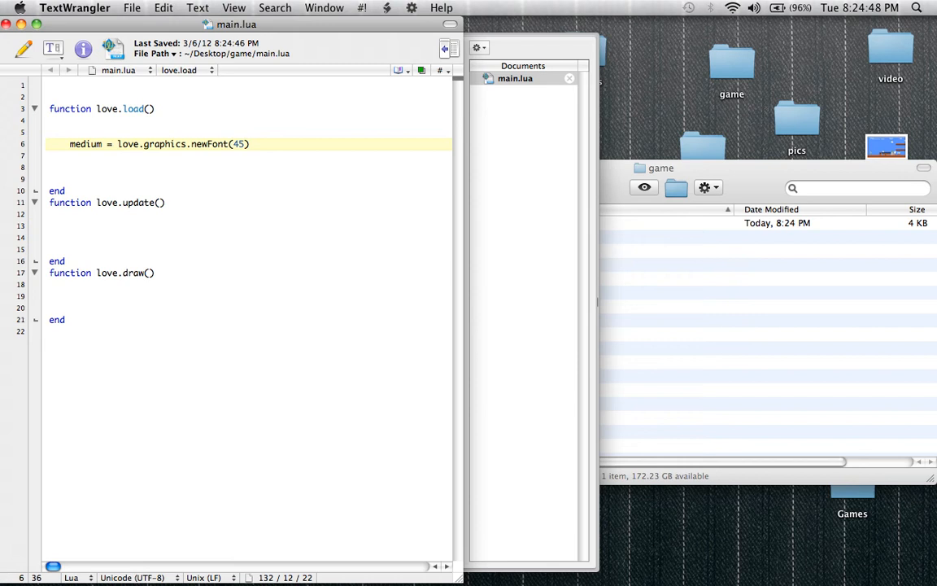
{"action": "left_click", "coordinate": [234, 143]}
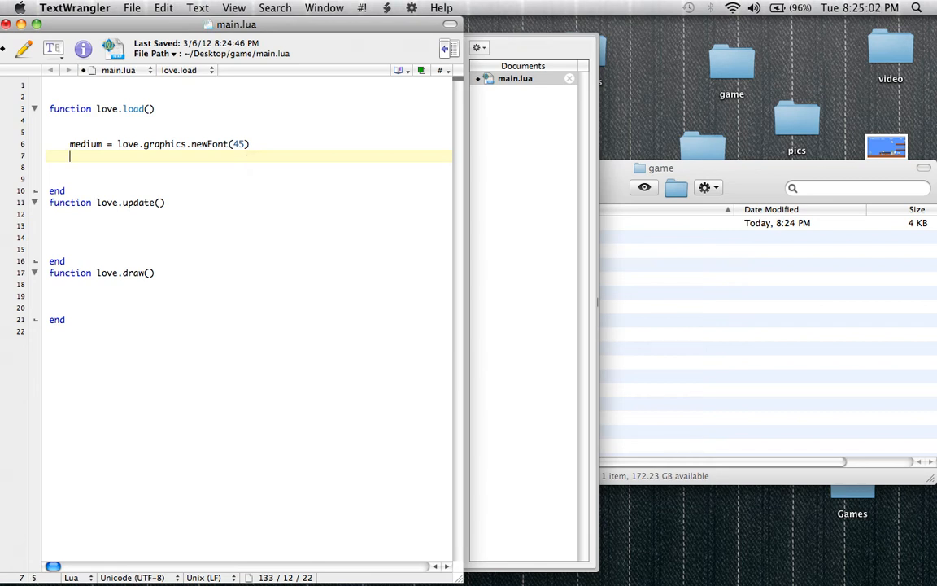
{"action": "left_click", "coordinate": [95, 287]}
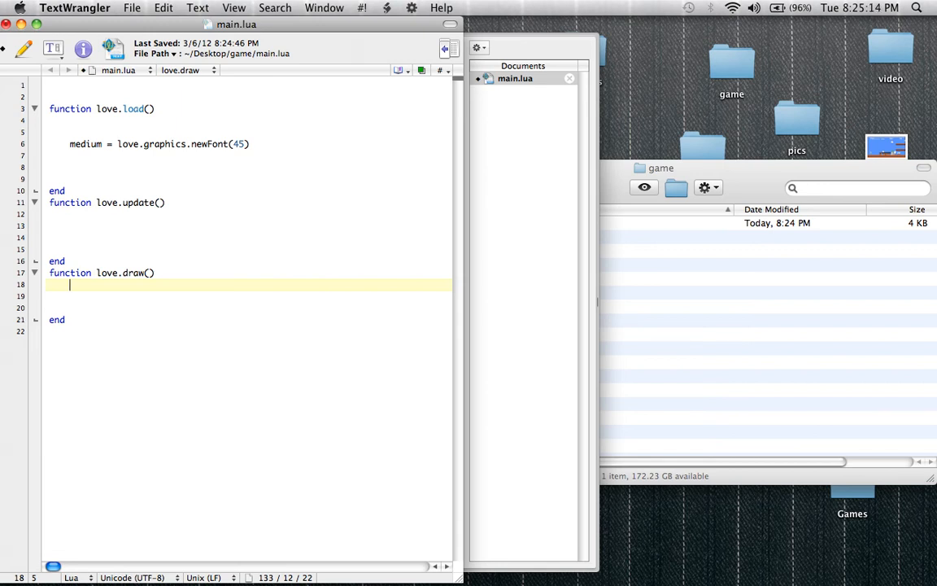
- Add love.graphics.setFont(medium) in love.draw and start a new line below it
{"action": "type", "text": "love.grapi"}
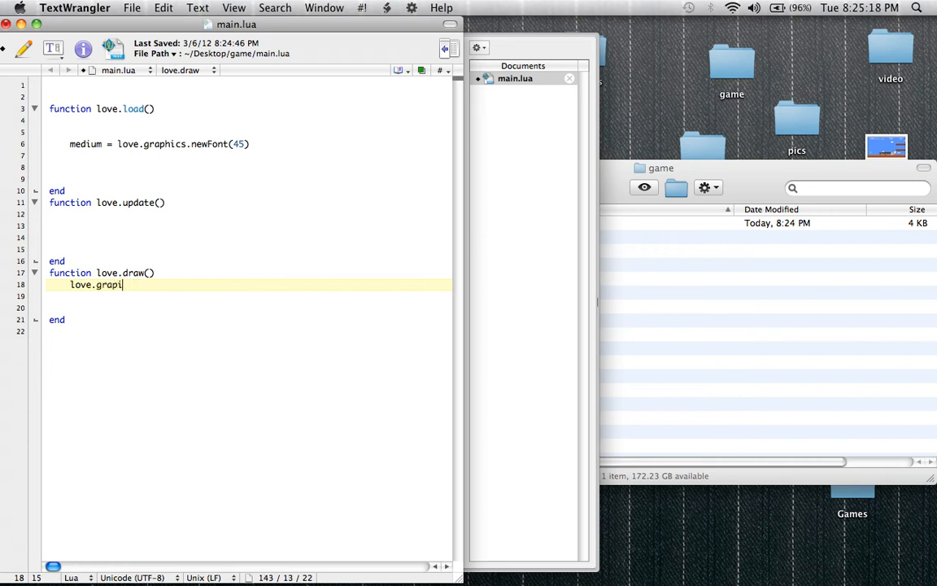
{"action": "type", "text": "hics.set"}
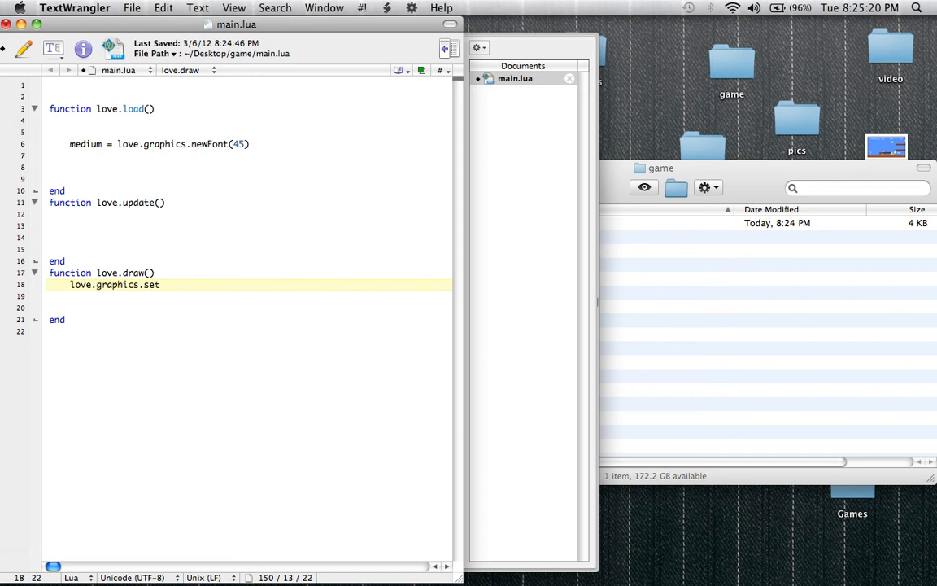
{"action": "type", "text": "Font("}
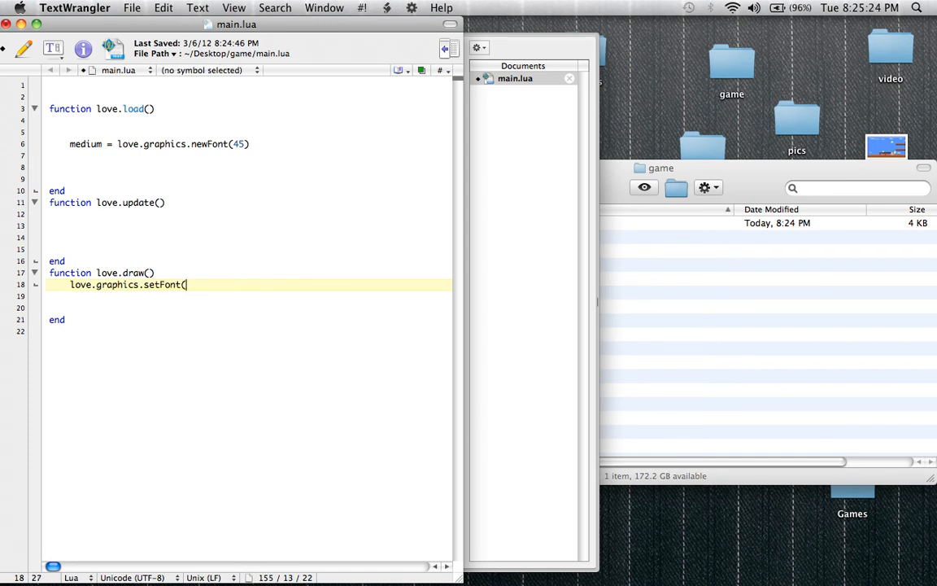
{"action": "type", "text": "medium)"}
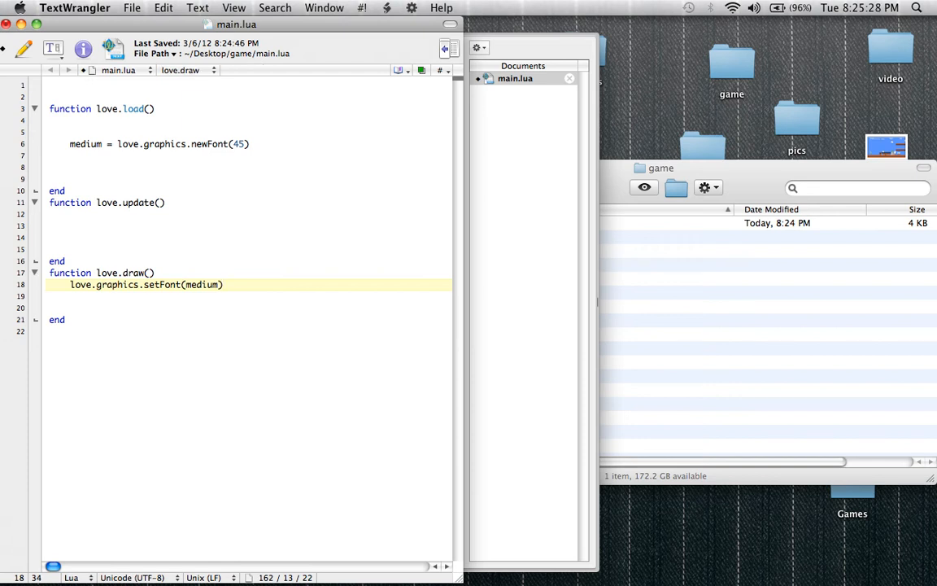
{"action": "left_click", "coordinate": [68, 143]}
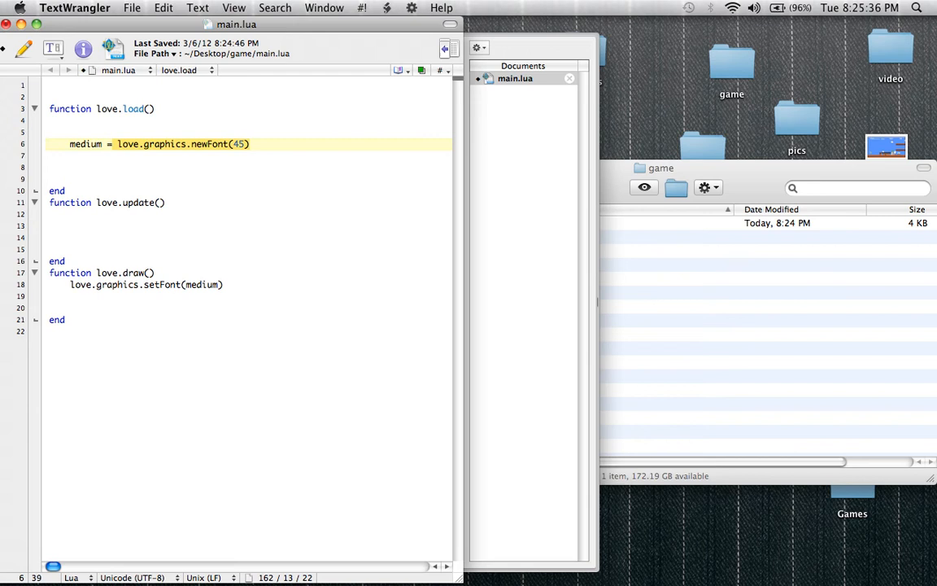
{"action": "double_click", "coordinate": [202, 283]}
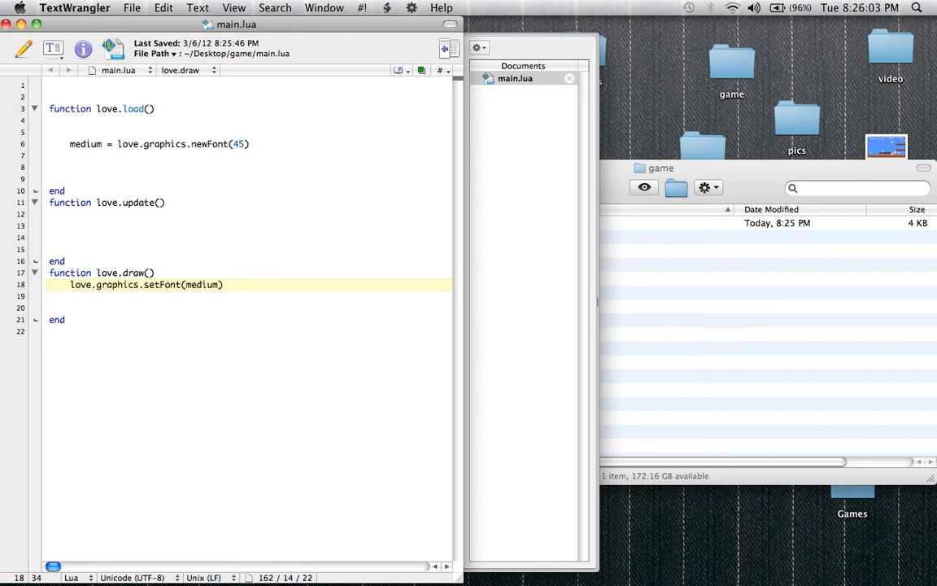
{"action": "key", "text": "return"}
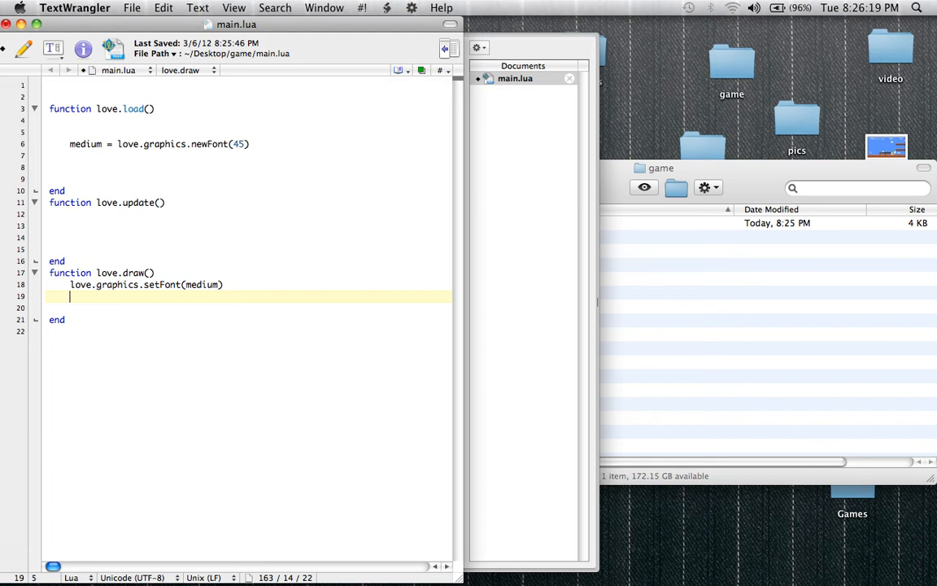
- Add love.graphics.print("") below setFont, then return to the empty love.load line
{"action": "type", "text": "love.graphics.pri"}
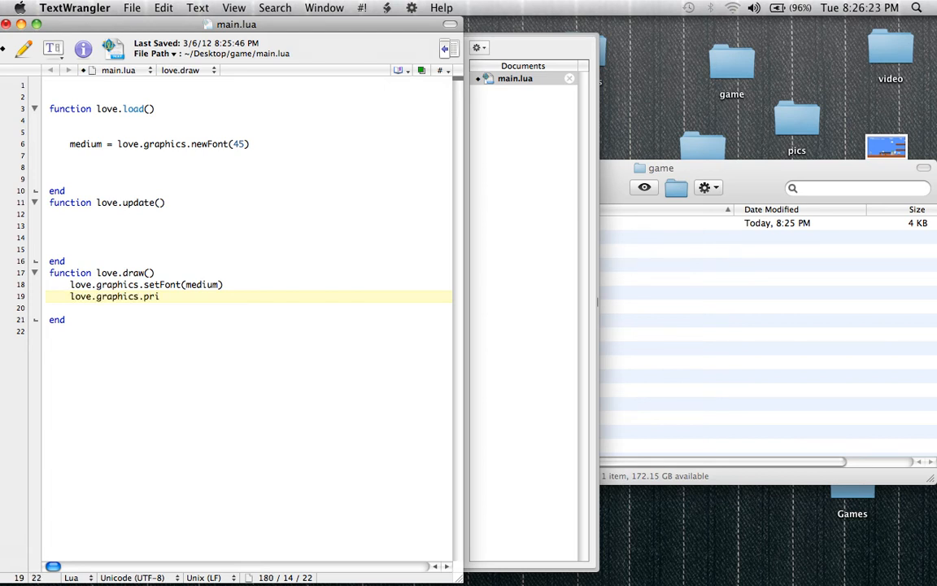
{"action": "type", "text": "nt"}
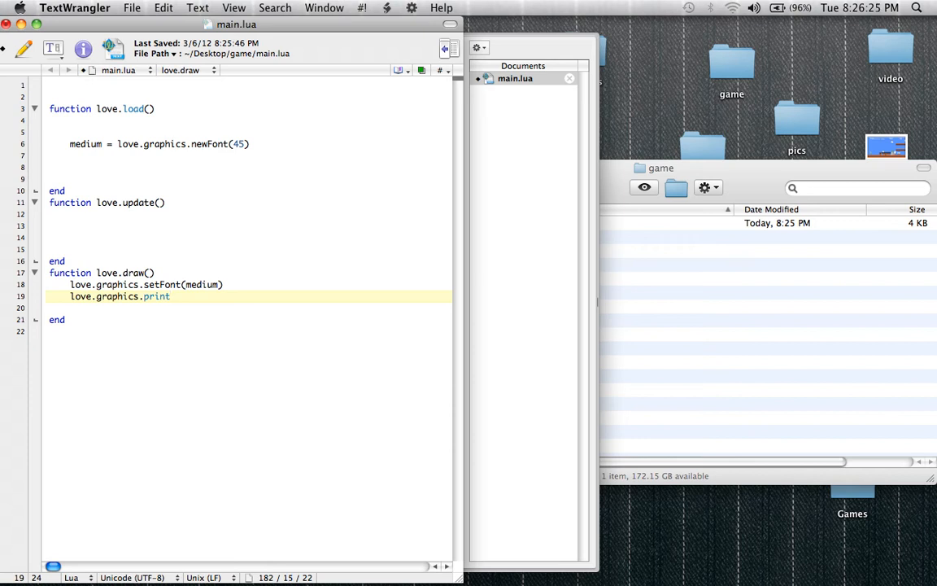
{"action": "key", "text": "Return"}
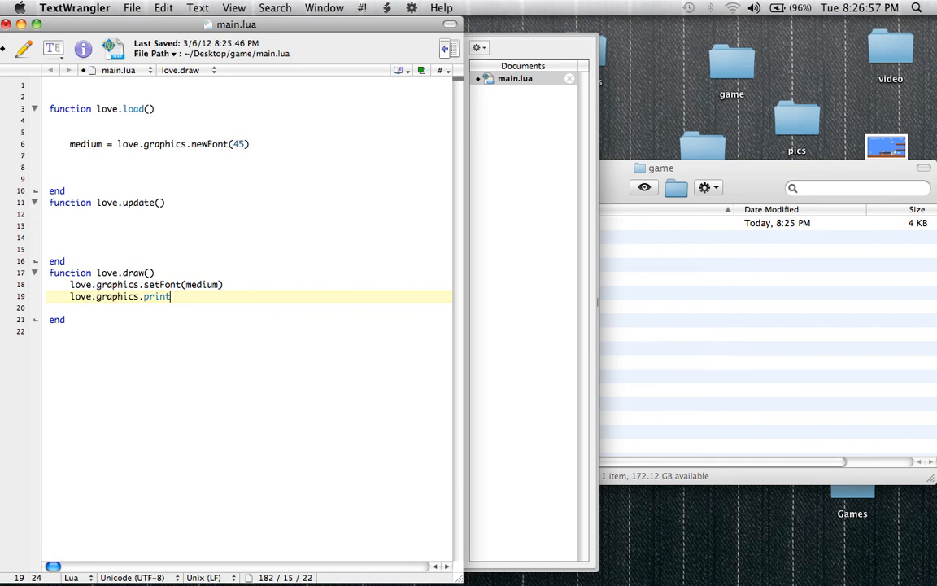
{"action": "type", "text": "("}
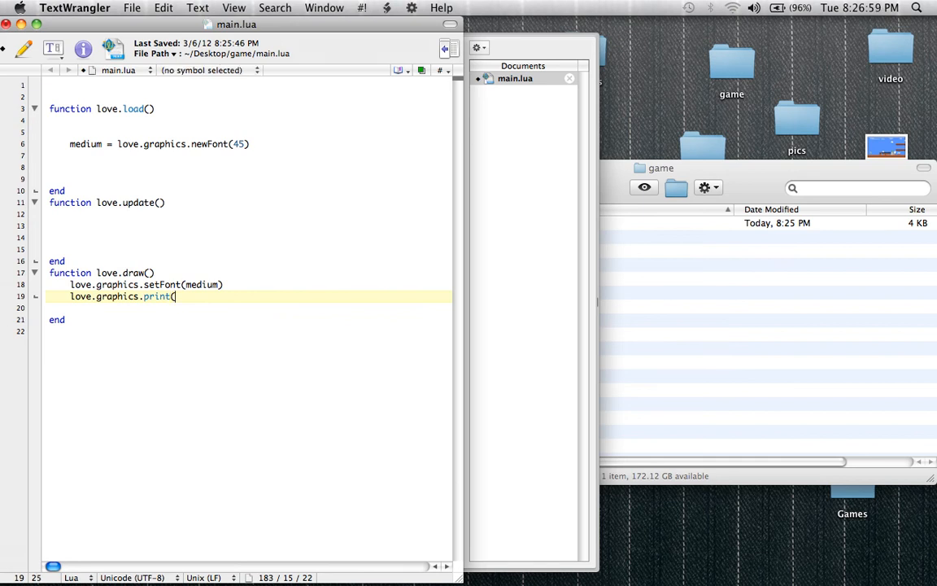
{"action": "type", "text": ")"}
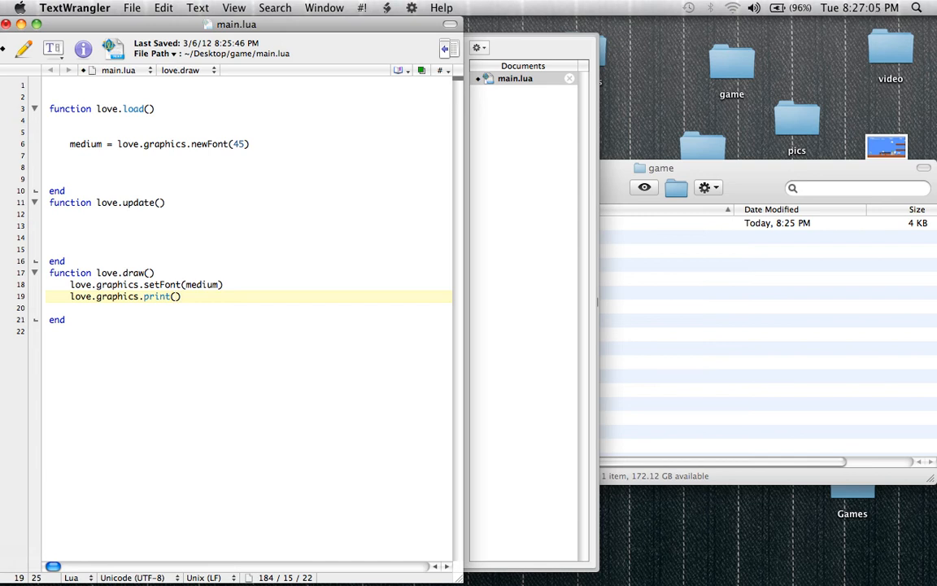
{"action": "type", "text": "\""}
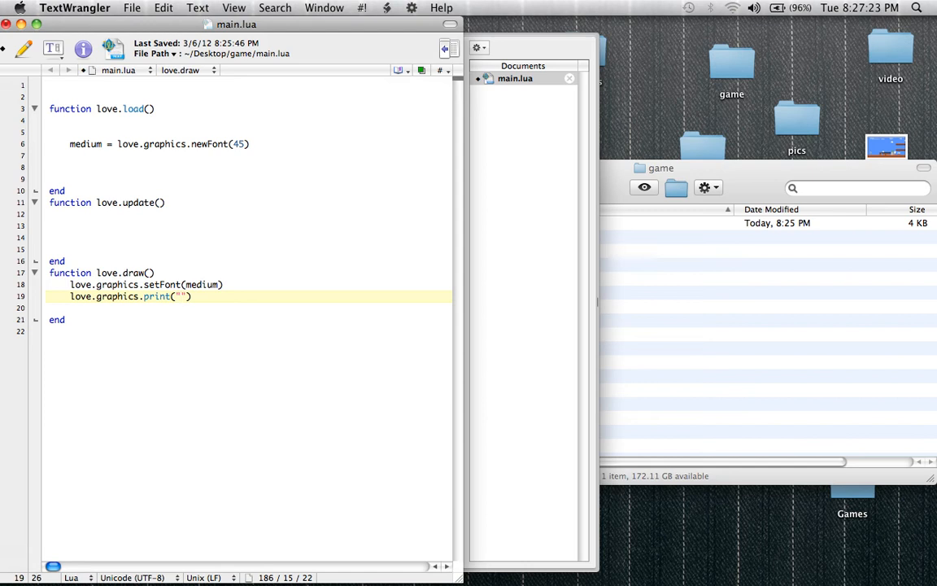
{"action": "left_click", "coordinate": [179, 296]}
{"action": "type", "text": "x = 1"}
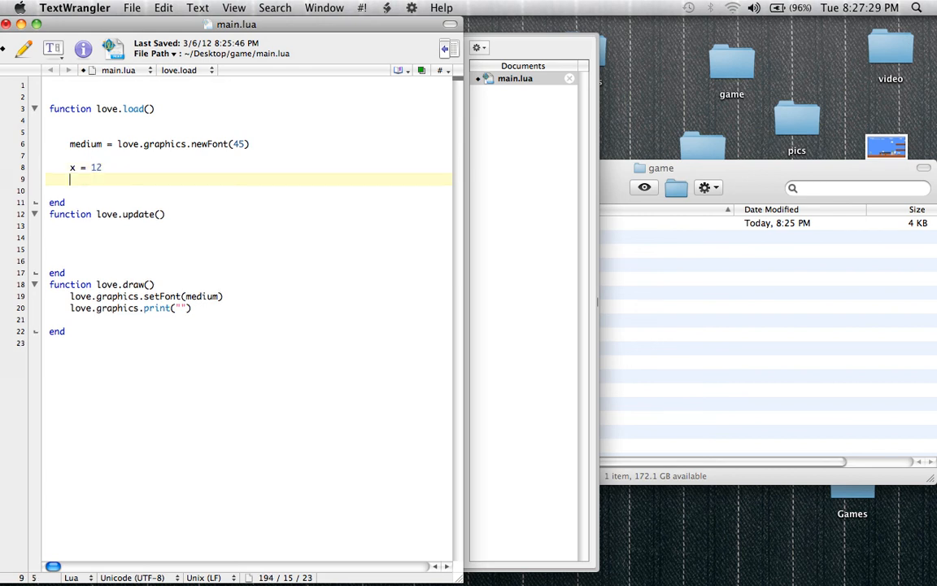
- In love.load write 2 + x and text = "hi" on new lines
{"action": "type", "text": "2"}
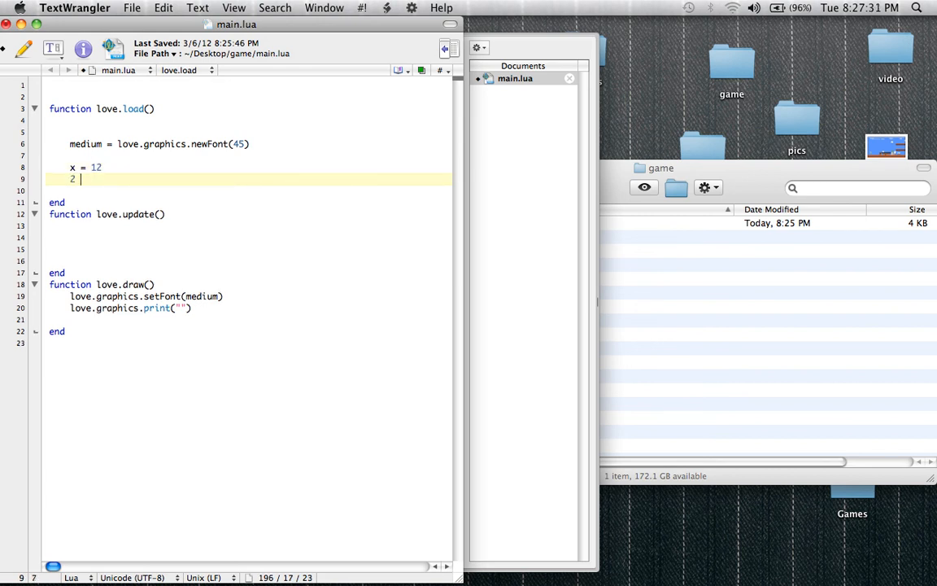
{"action": "type", "text": "+ X"}
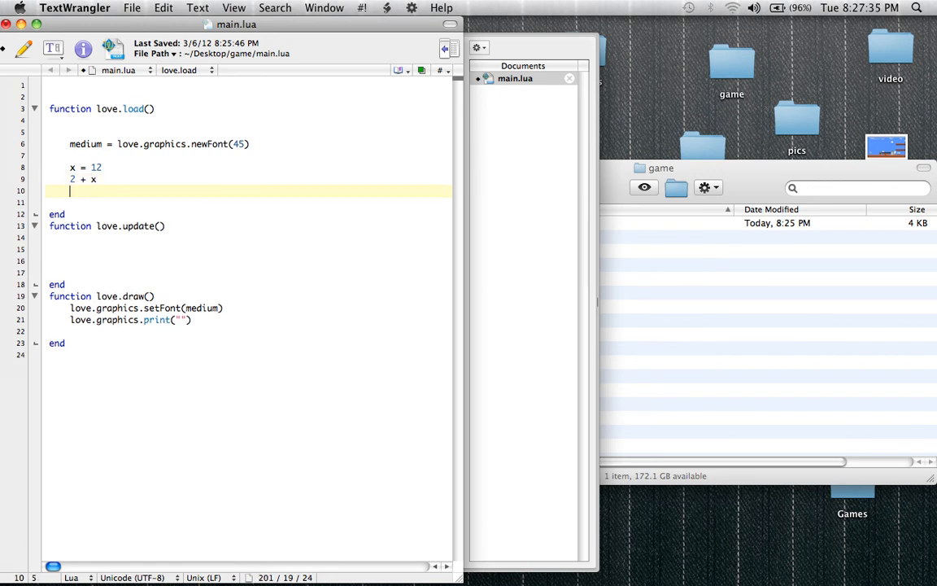
{"action": "key", "text": "Return"}
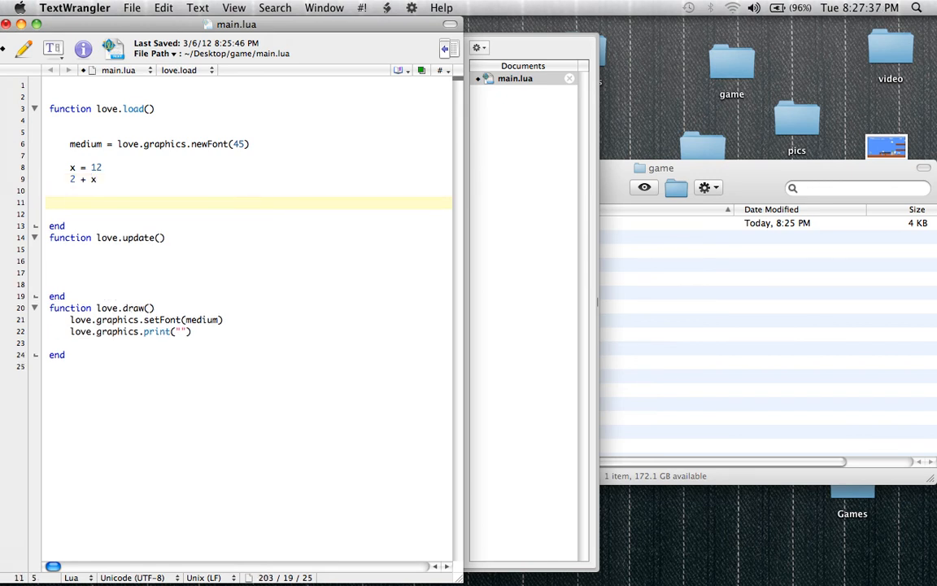
{"action": "type", "text": "text"}
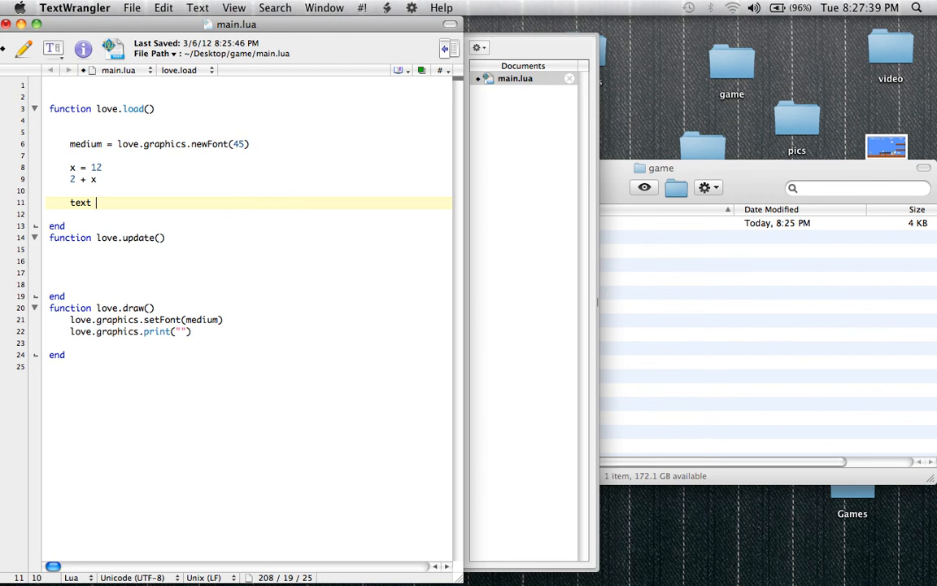
{"action": "type", "text": "= \"hi\""}
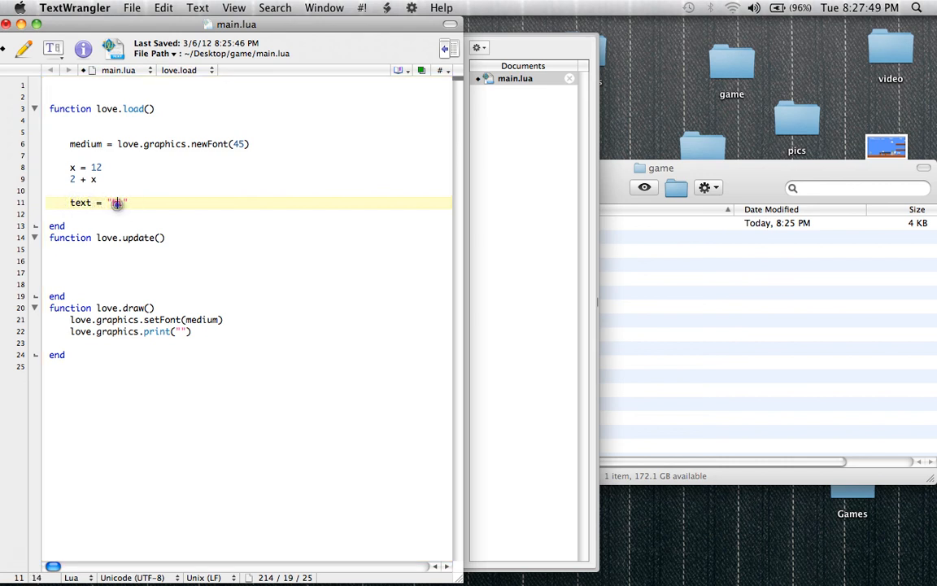
{"action": "type", "text": "hi"}
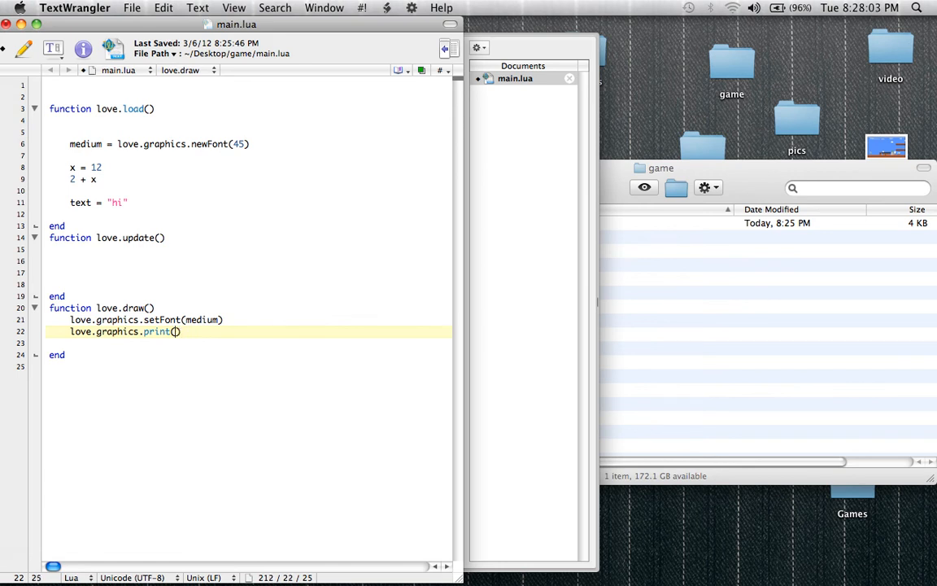
- Make love.draw print the text variable instead of an empty string
{"action": "type", "text": "text"}
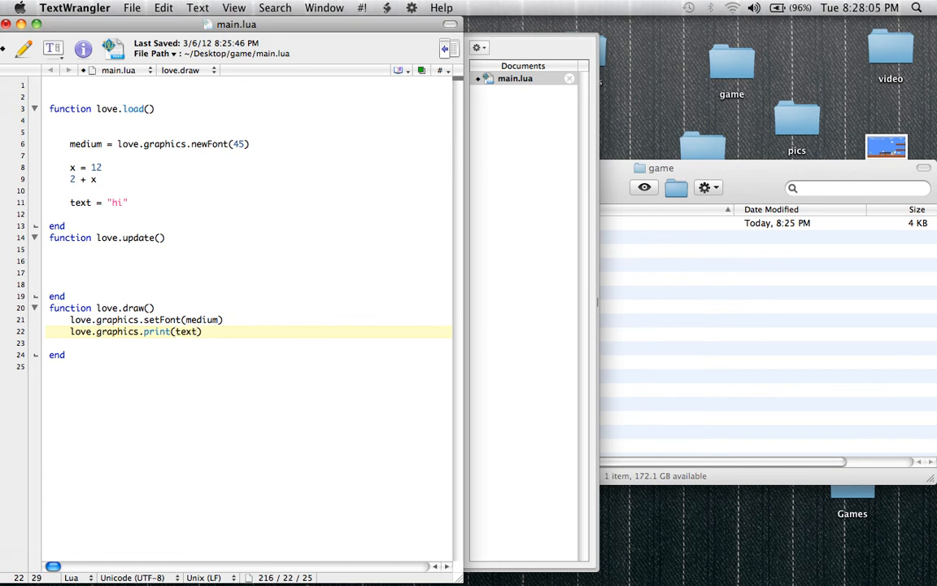
{"action": "left_click", "coordinate": [129, 202]}
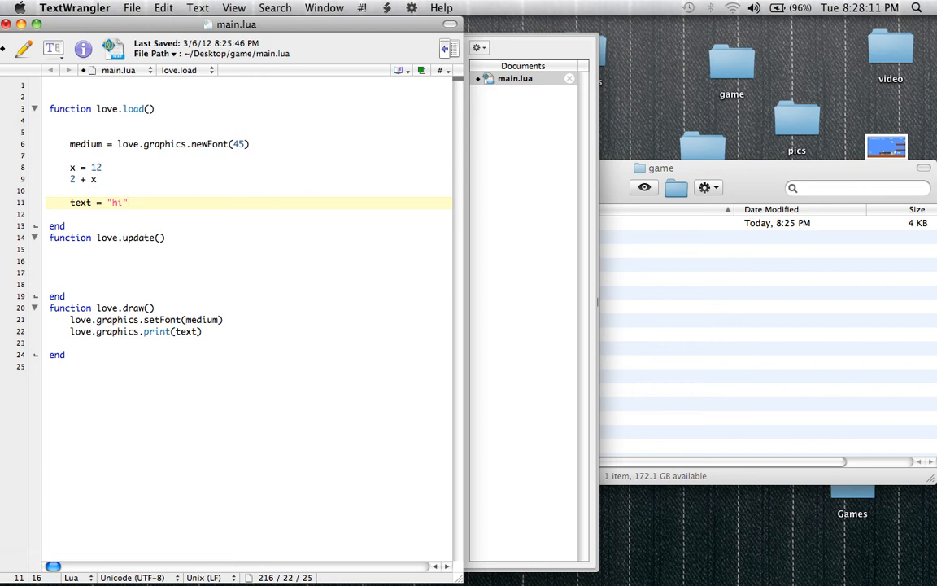
{"action": "left_click", "coordinate": [127, 202]}
{"action": "type", "text": ", "}
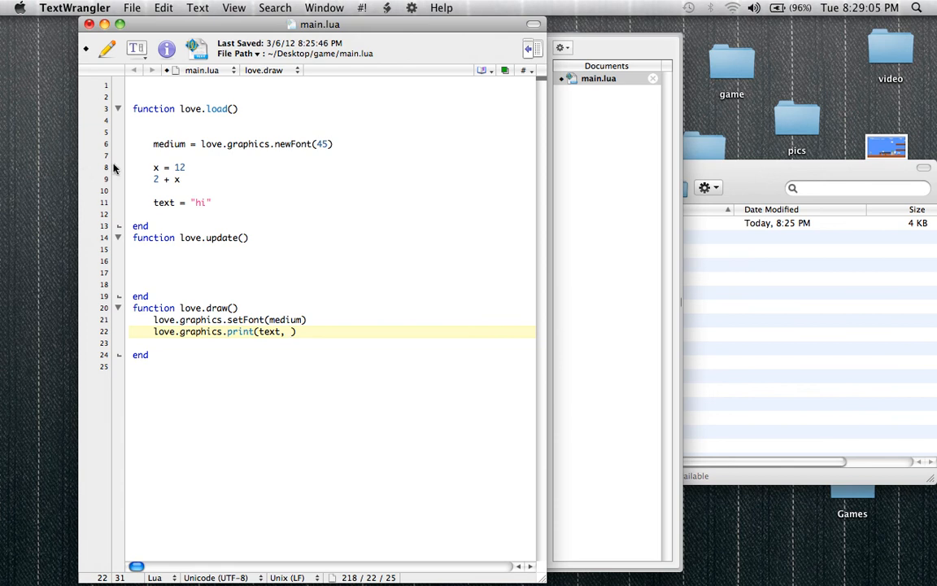
- Give the print call position arguments 200, 200 so it reads print(text, 200, 200)
{"action": "type", "text": "200,"}
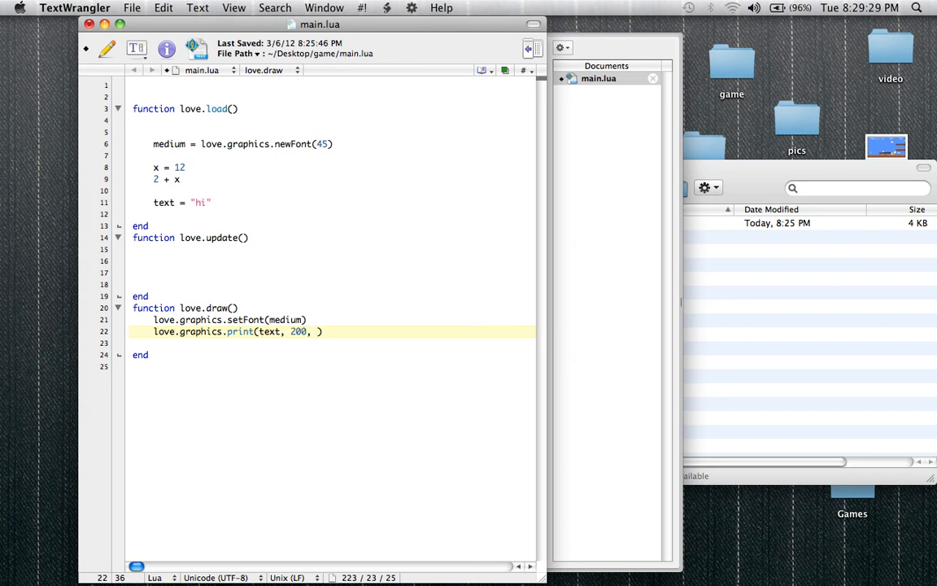
{"action": "type", "text": "2"}
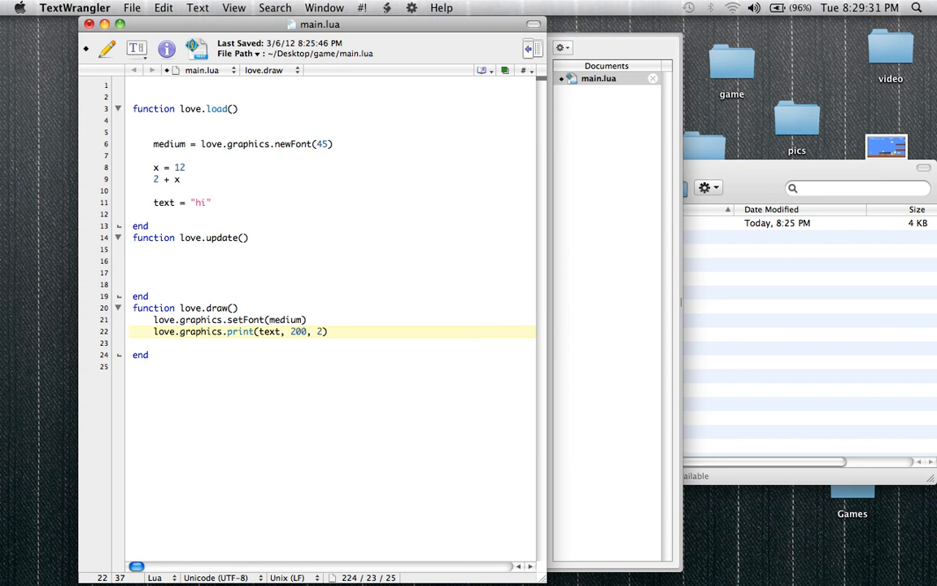
{"action": "type", "text": "00"}
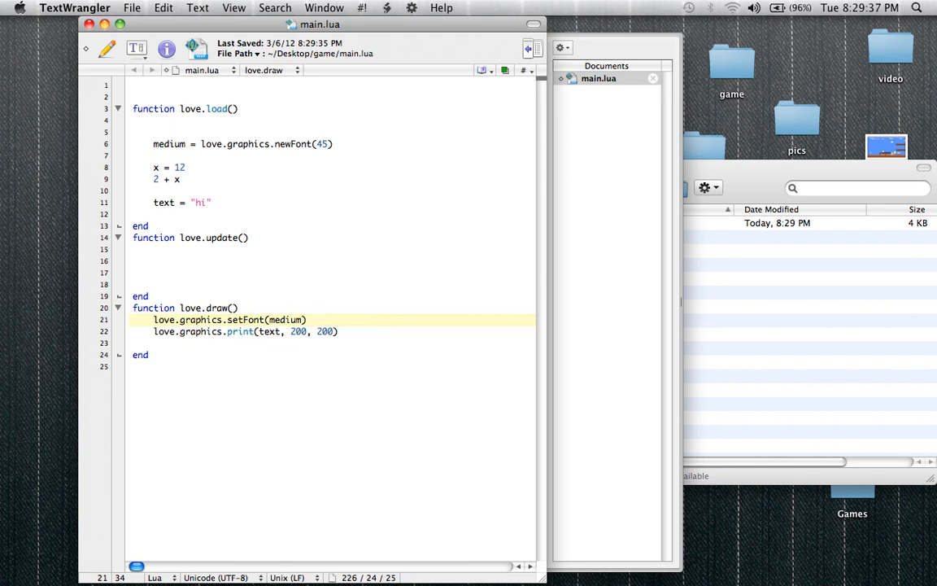
{"action": "mouse_move", "coordinate": [839, 342]}
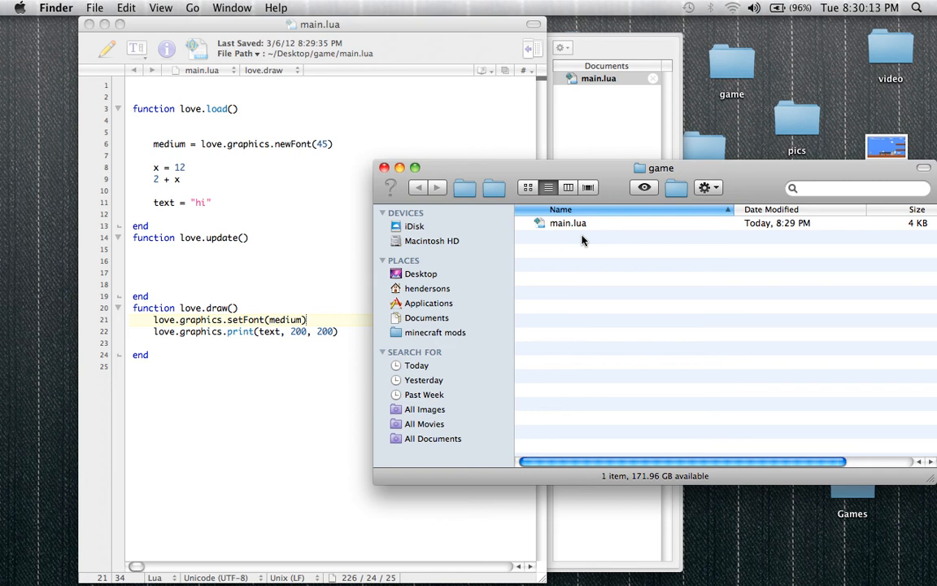
- Select main.lua in the Finder game folder window
{"action": "left_click", "coordinate": [567, 223]}
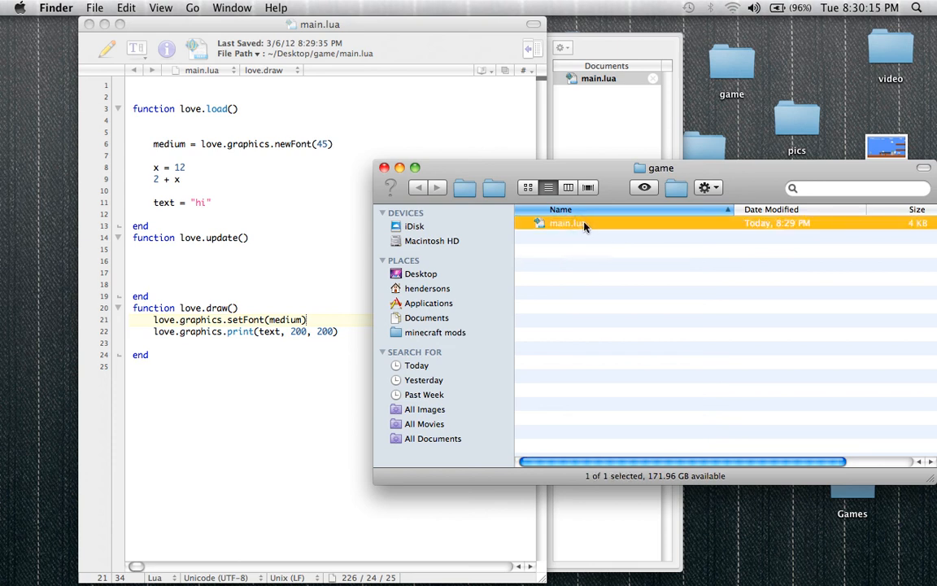
{"action": "mouse_move", "coordinate": [573, 235]}
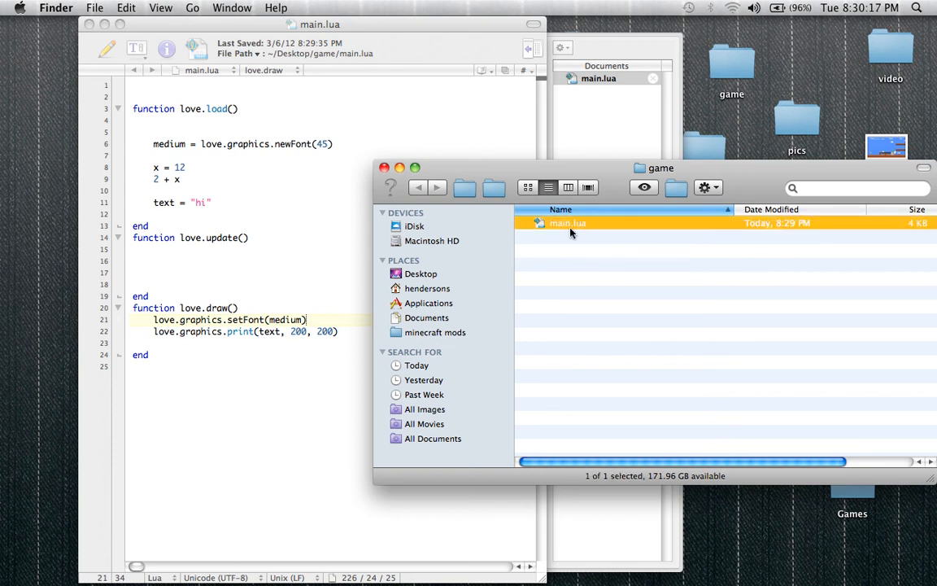
{"action": "mouse_move", "coordinate": [625, 250]}
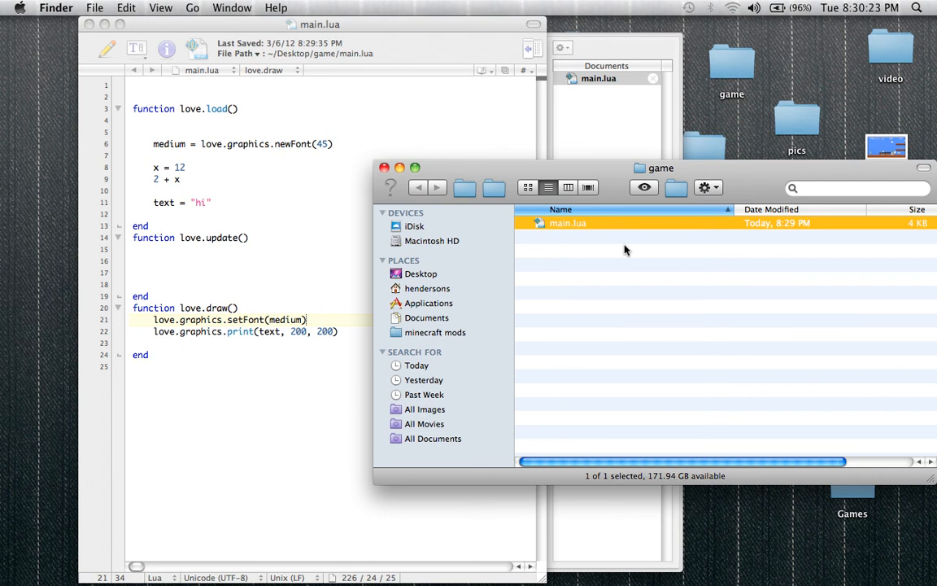
{"action": "mouse_move", "coordinate": [576, 243]}
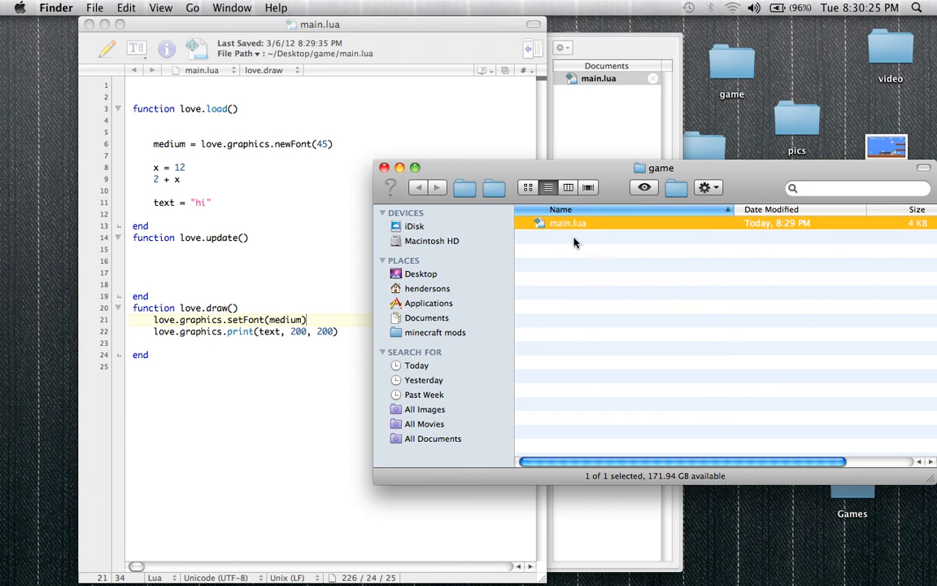
{"action": "mouse_move", "coordinate": [555, 215]}
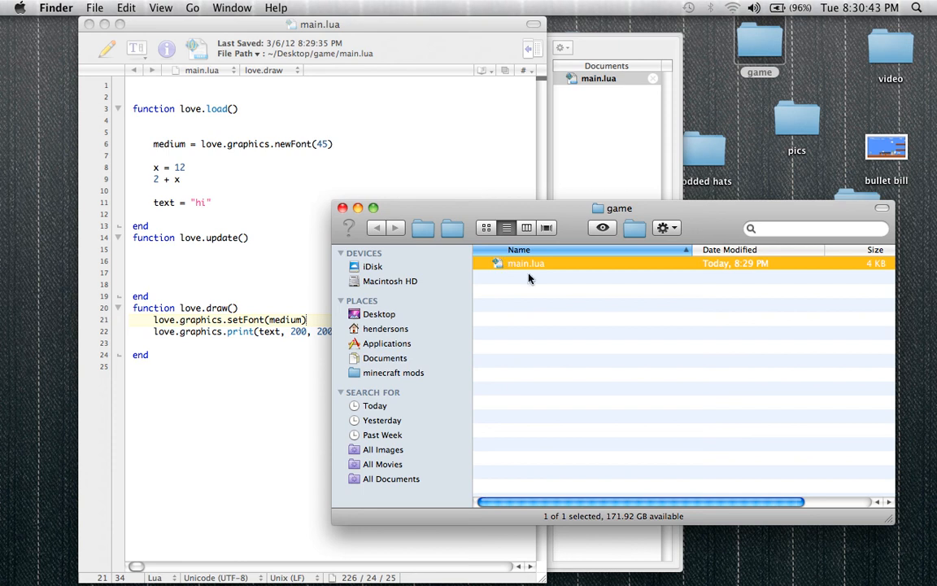
- Compress main.lua, rename the zip with a .love extension and run it in LÖVE
{"action": "right_click", "coordinate": [526, 264]}
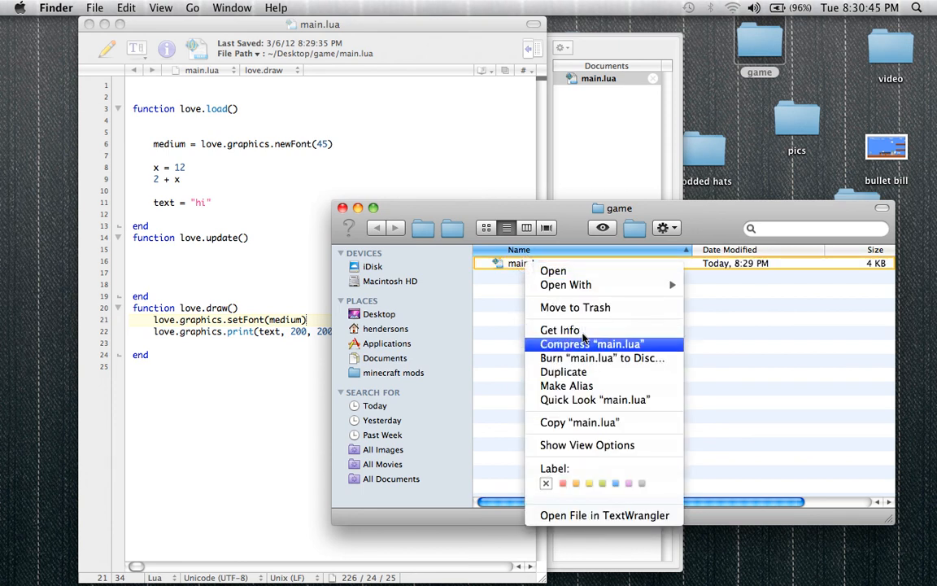
{"action": "left_click", "coordinate": [592, 343]}
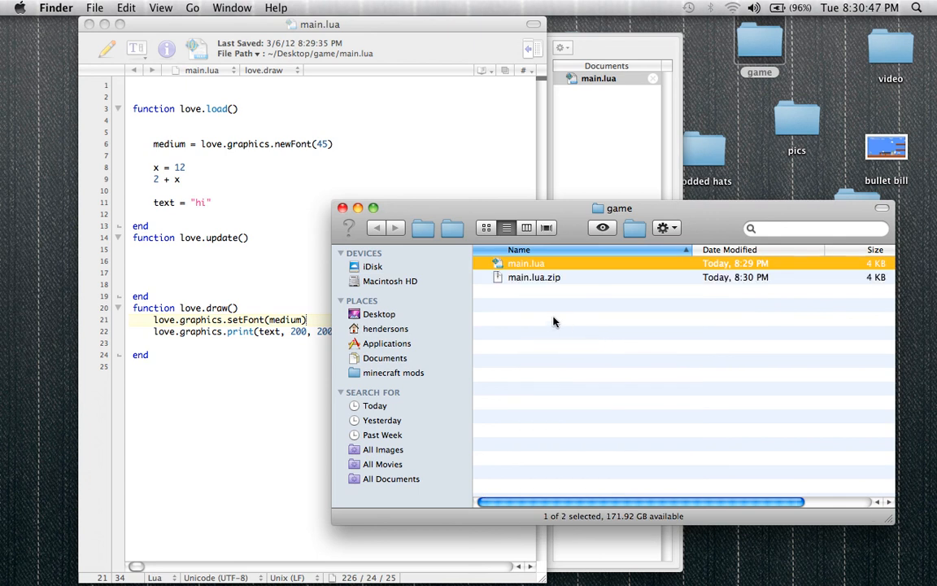
{"action": "left_click", "coordinate": [534, 277]}
{"action": "type", "text": "love"}
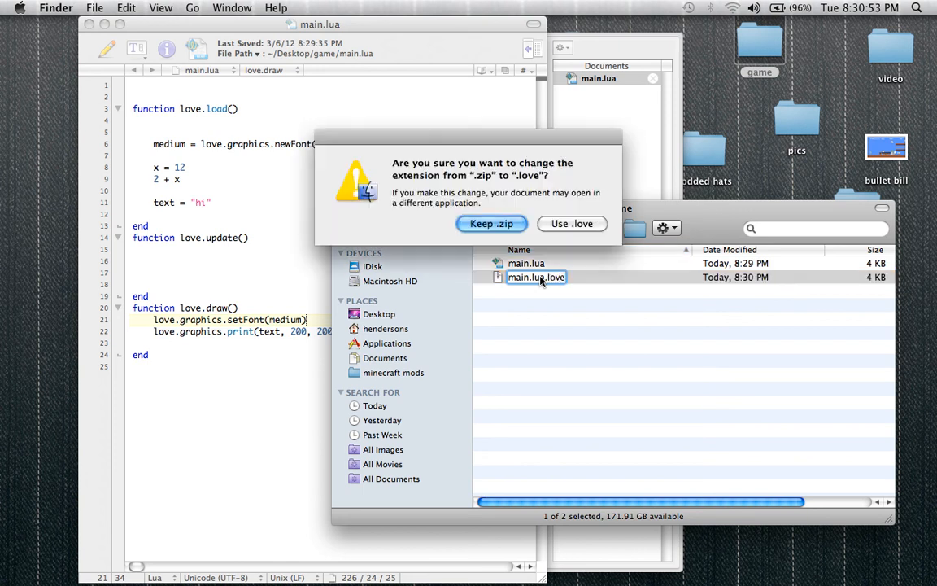
{"action": "left_click", "coordinate": [573, 224]}
{"action": "type", "text": ";lkajsdf;lkajsdf"}
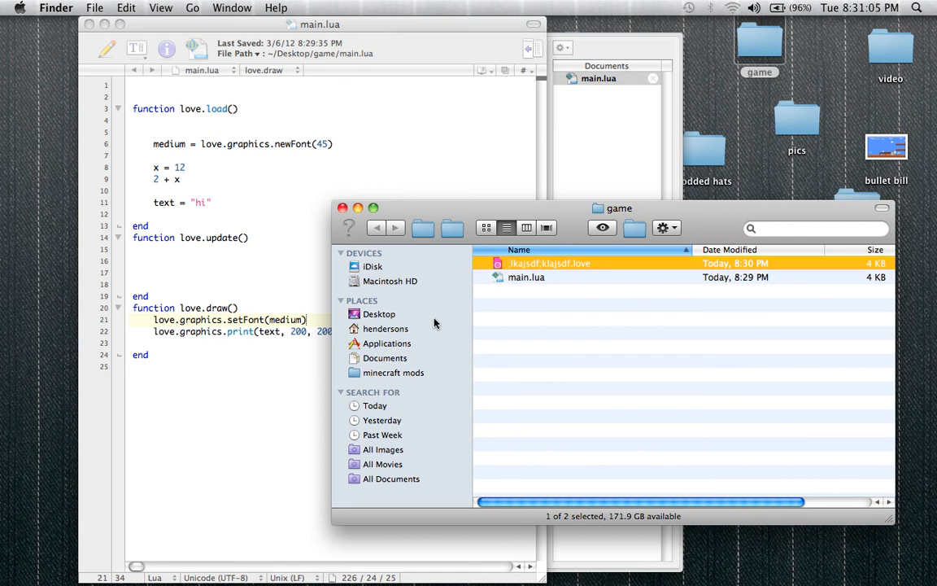
{"action": "double_click", "coordinate": [550, 264]}
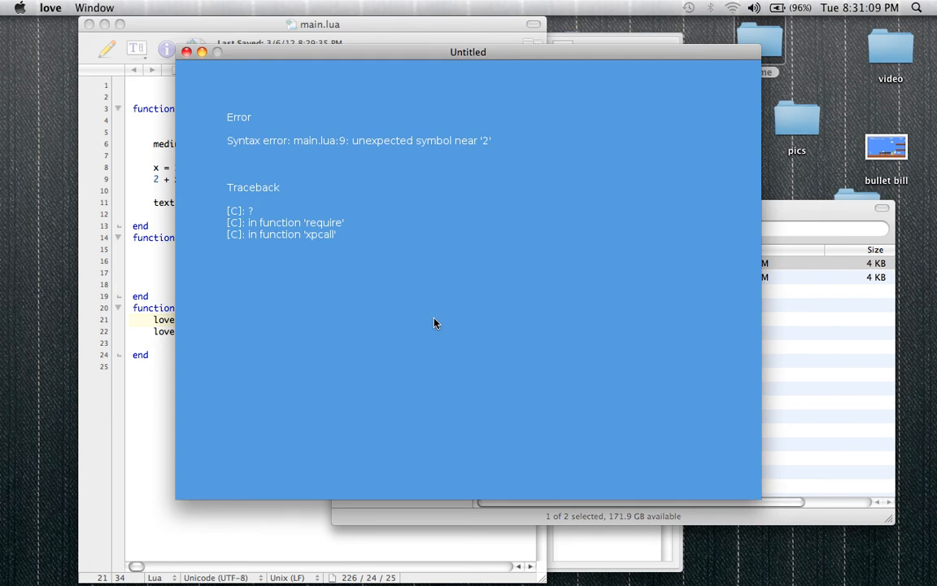
- Move the broken .love file to the Trash and return to main.lua in TextWrangler
{"action": "right_click", "coordinate": [517, 263]}
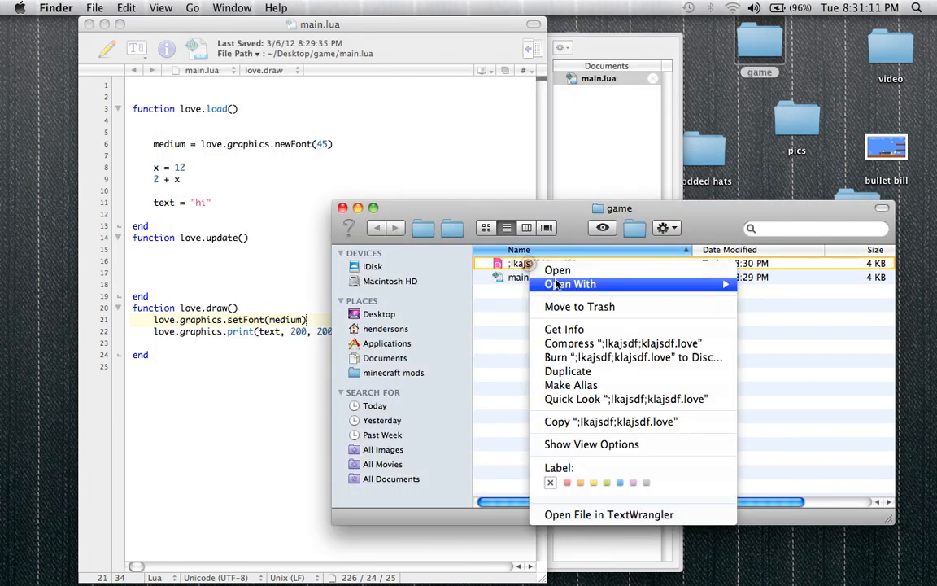
{"action": "left_click", "coordinate": [609, 514]}
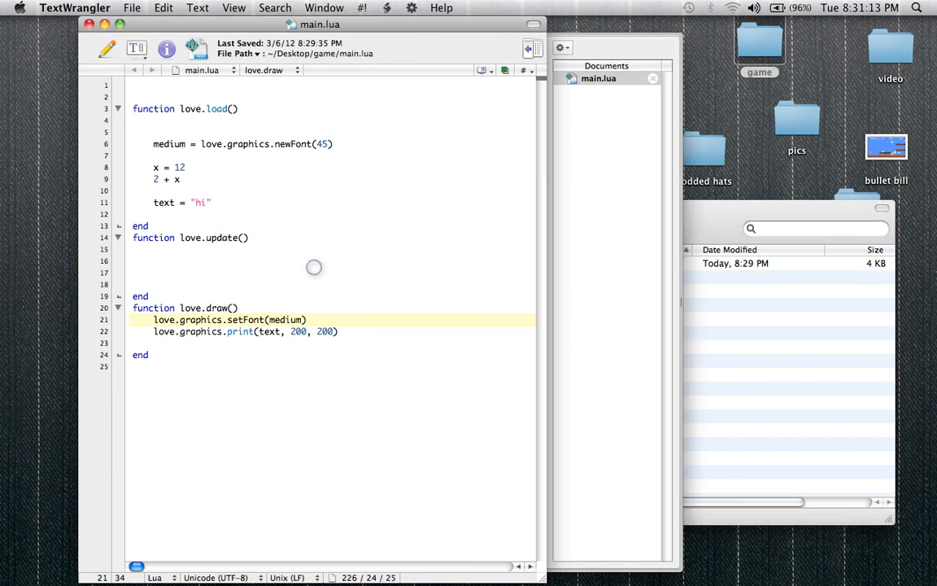
{"action": "left_click", "coordinate": [159, 166]}
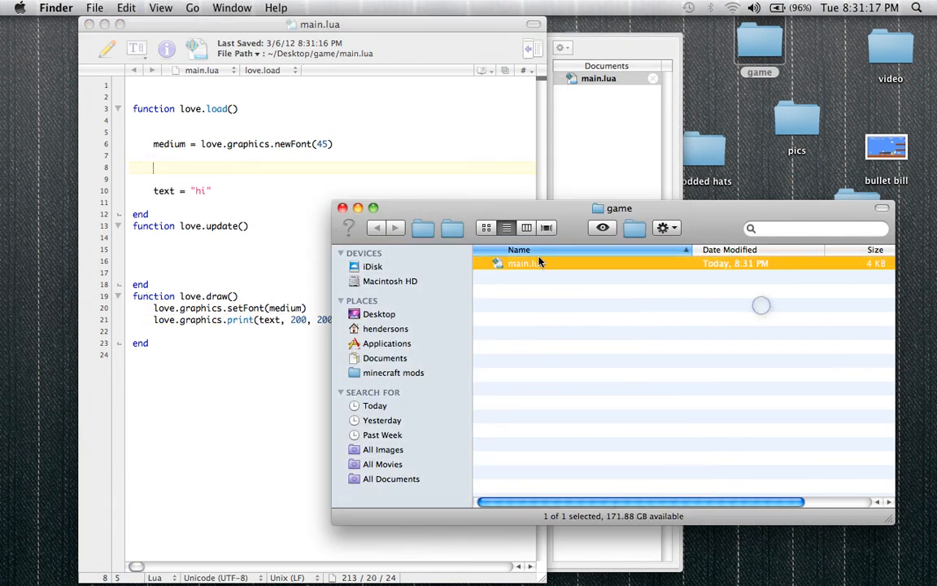
- Compress the fixed main.lua into main.lua.love and run it in LÖVE to show 'hi'
{"action": "right_click", "coordinate": [524, 264]}
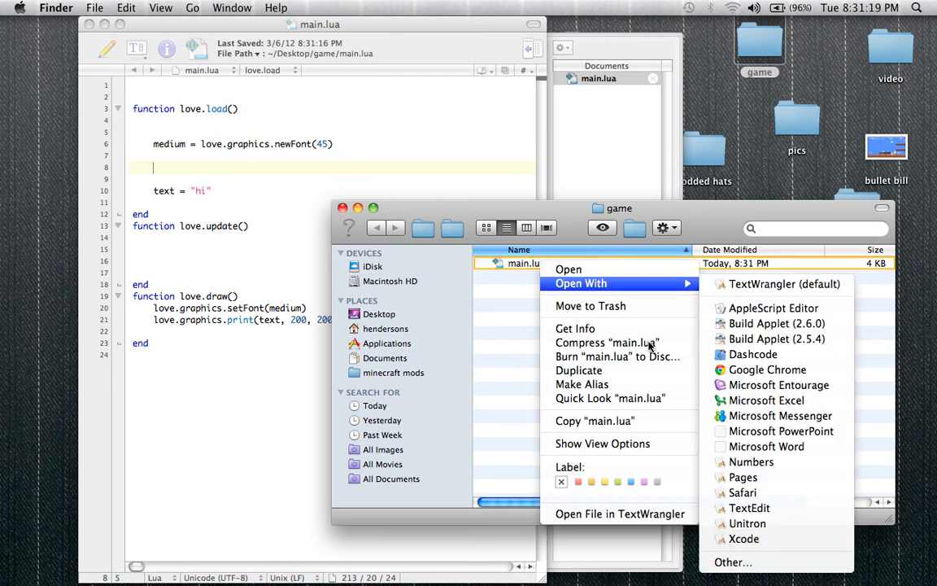
{"action": "left_click", "coordinate": [606, 342]}
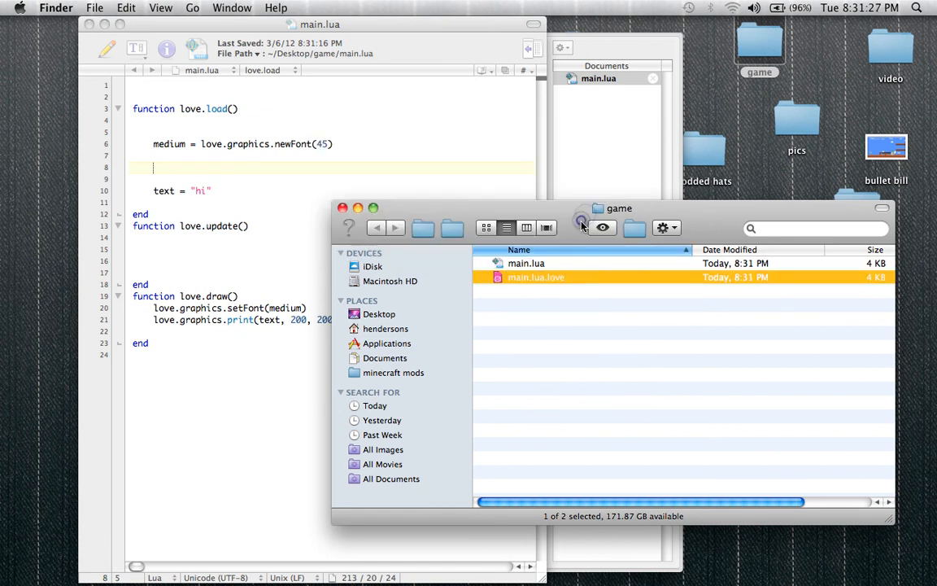
{"action": "double_click", "coordinate": [535, 276]}
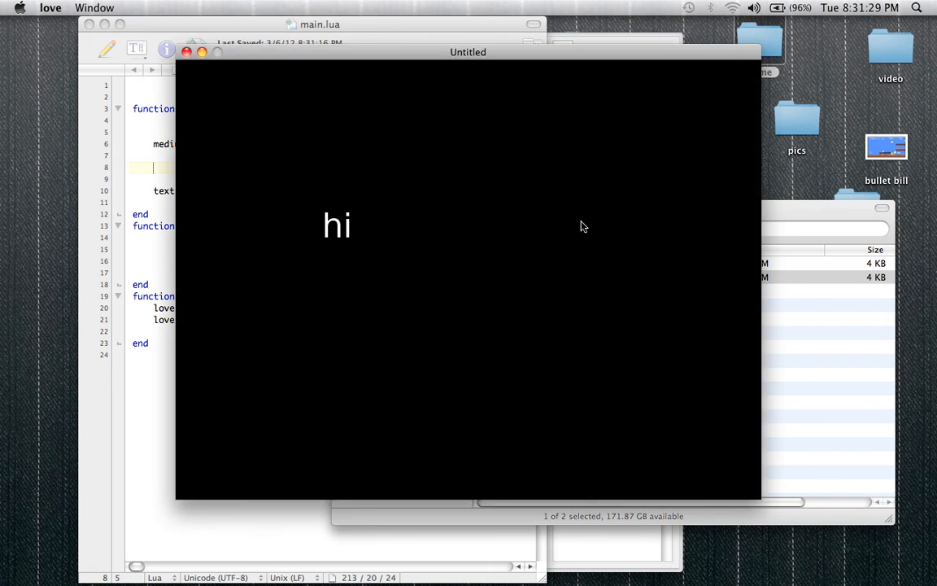